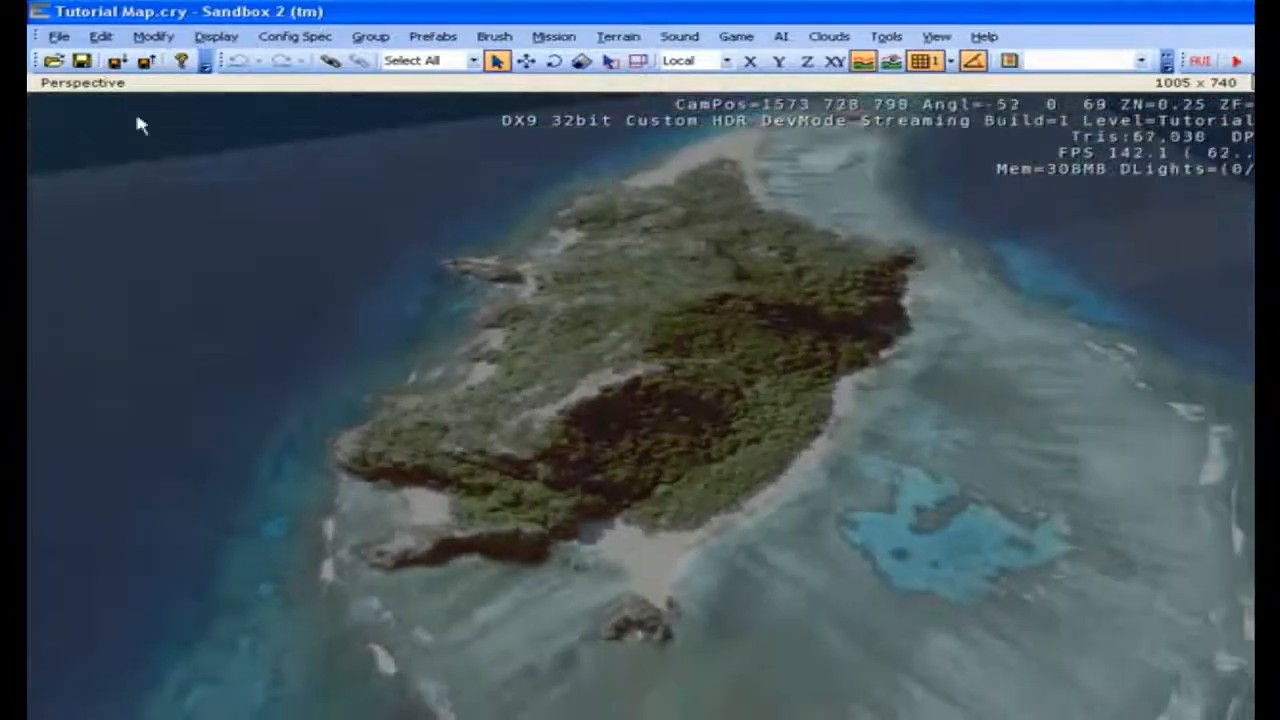
- Save the Tutorial Map level from the File menu
{"action": "left_click", "coordinate": [58, 36]}
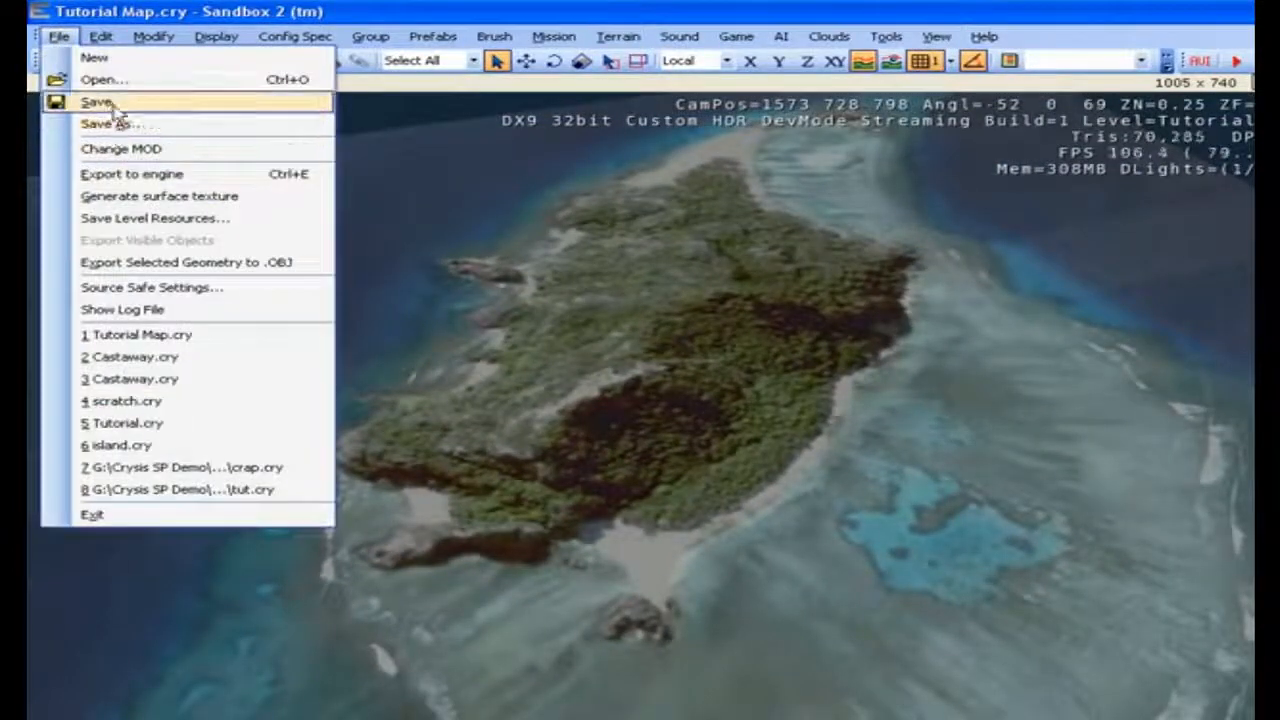
{"action": "left_click", "coordinate": [97, 101]}
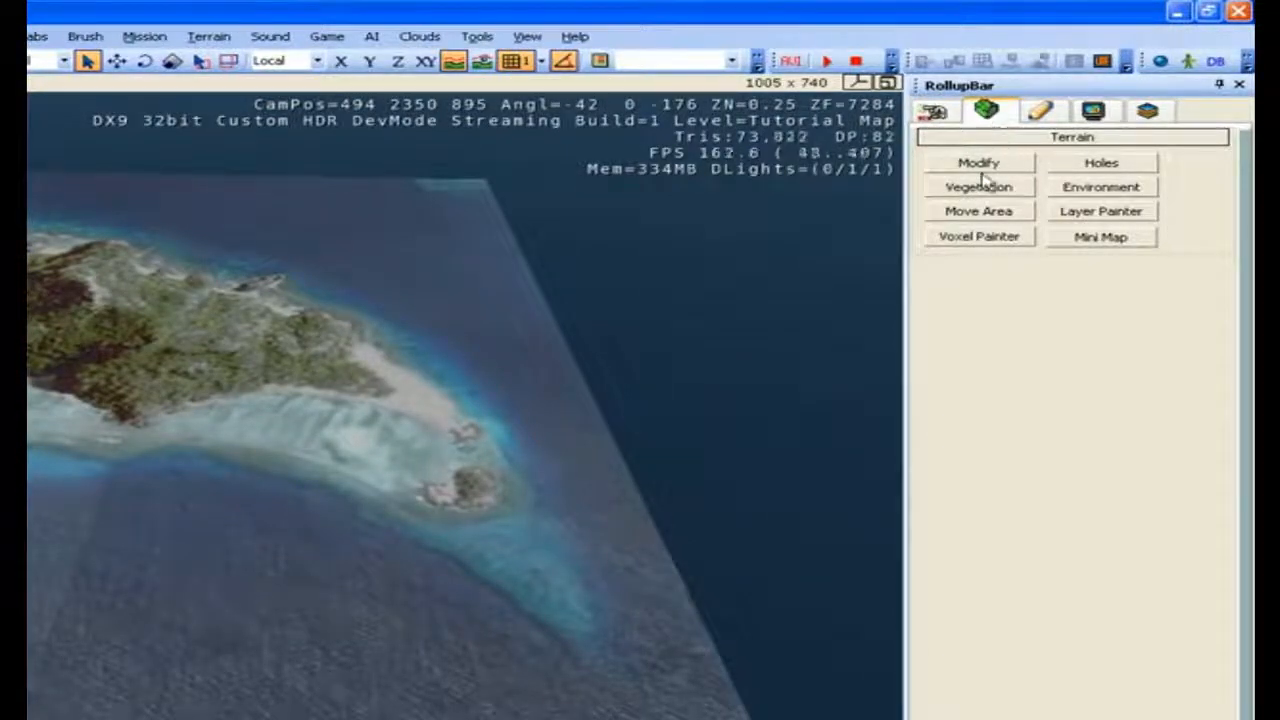
- Set the terrain Modify brush to Flatten type and lower its hardness
{"action": "left_click", "coordinate": [978, 162]}
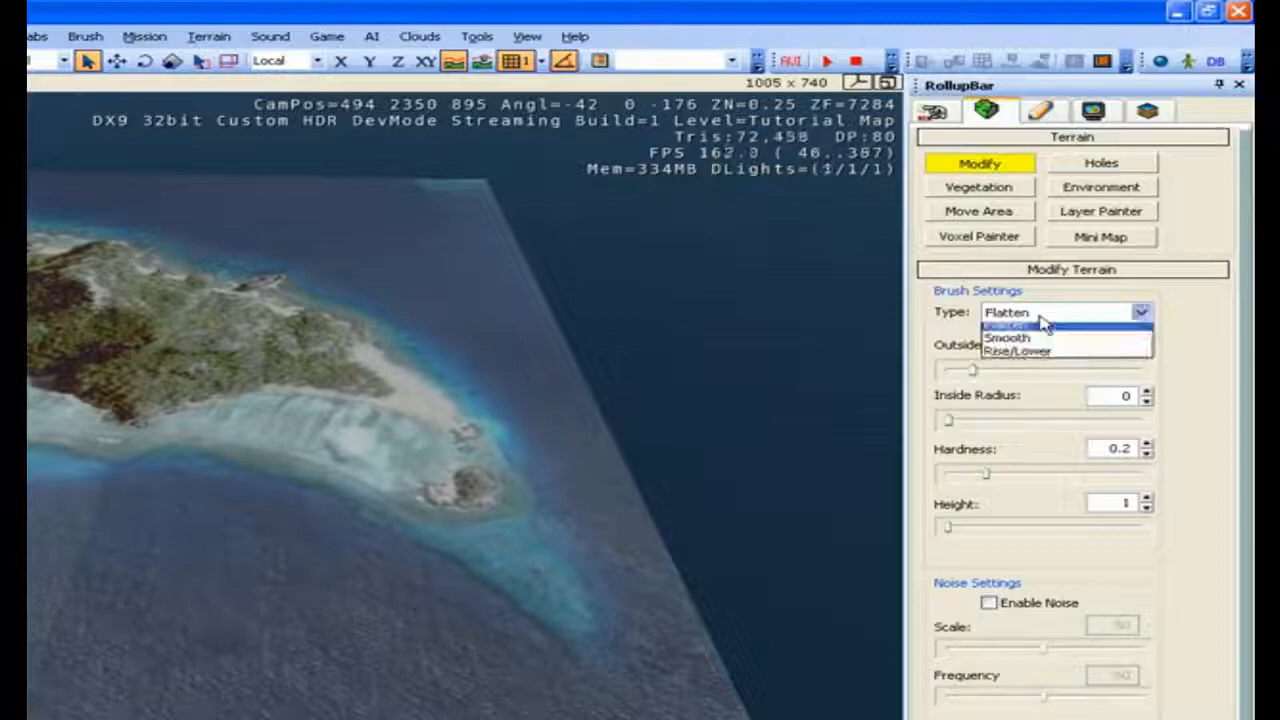
{"action": "left_click", "coordinate": [1007, 324]}
{"action": "type", "text": "40"}
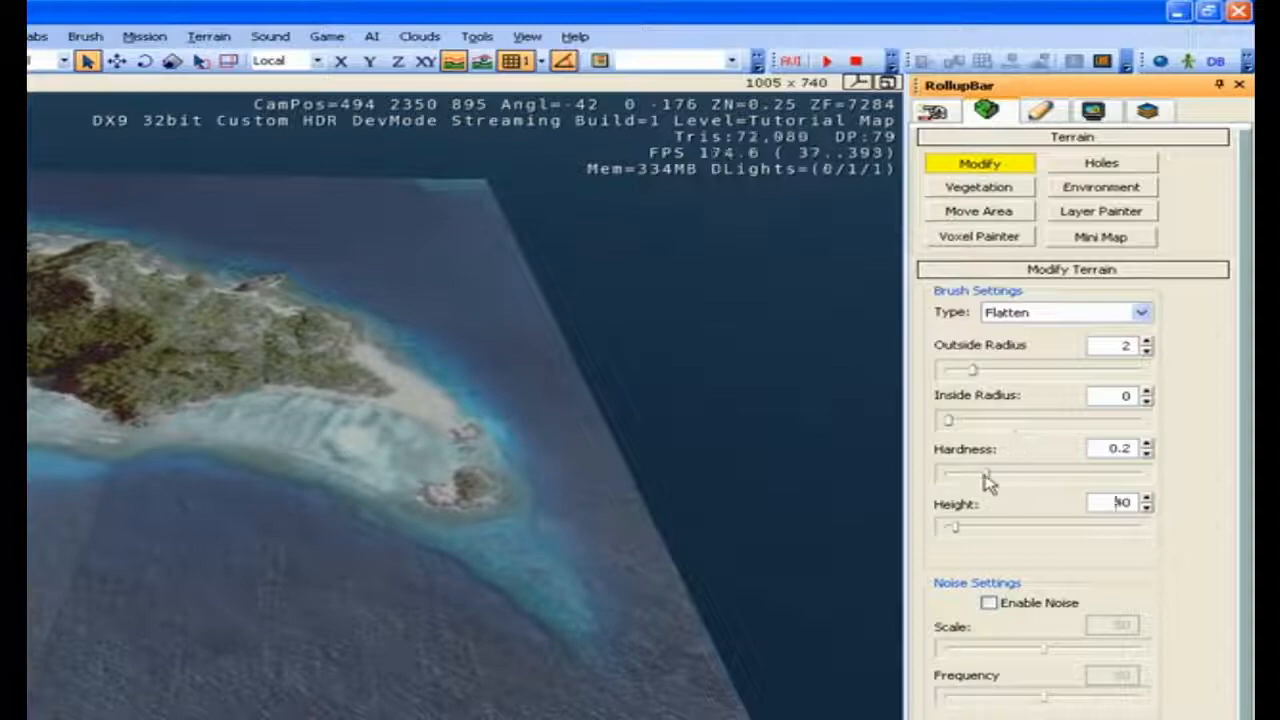
{"action": "left_click_drag", "start_coordinate": [950, 370], "coordinate": [1043, 370]}
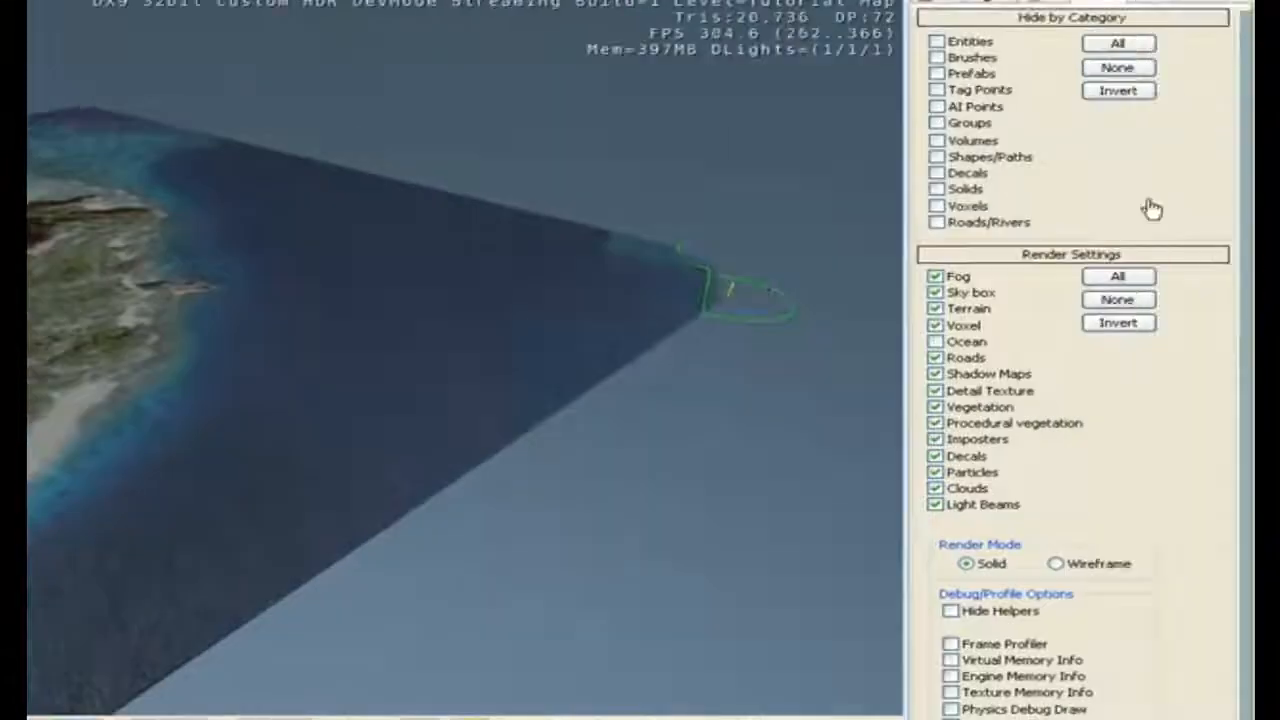
- Re-enable the ocean and paint a height-40 flatten shelf along the island's edge
{"action": "left_click", "coordinate": [935, 341]}
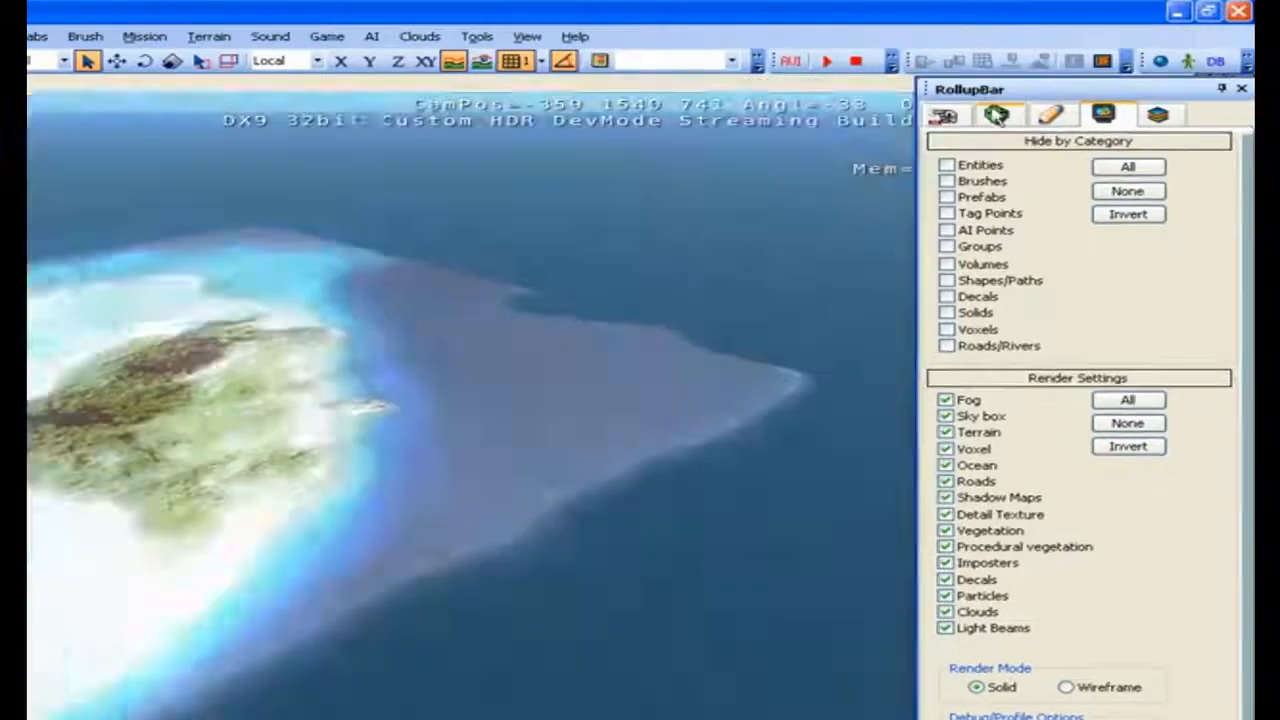
{"action": "left_click", "coordinate": [996, 114]}
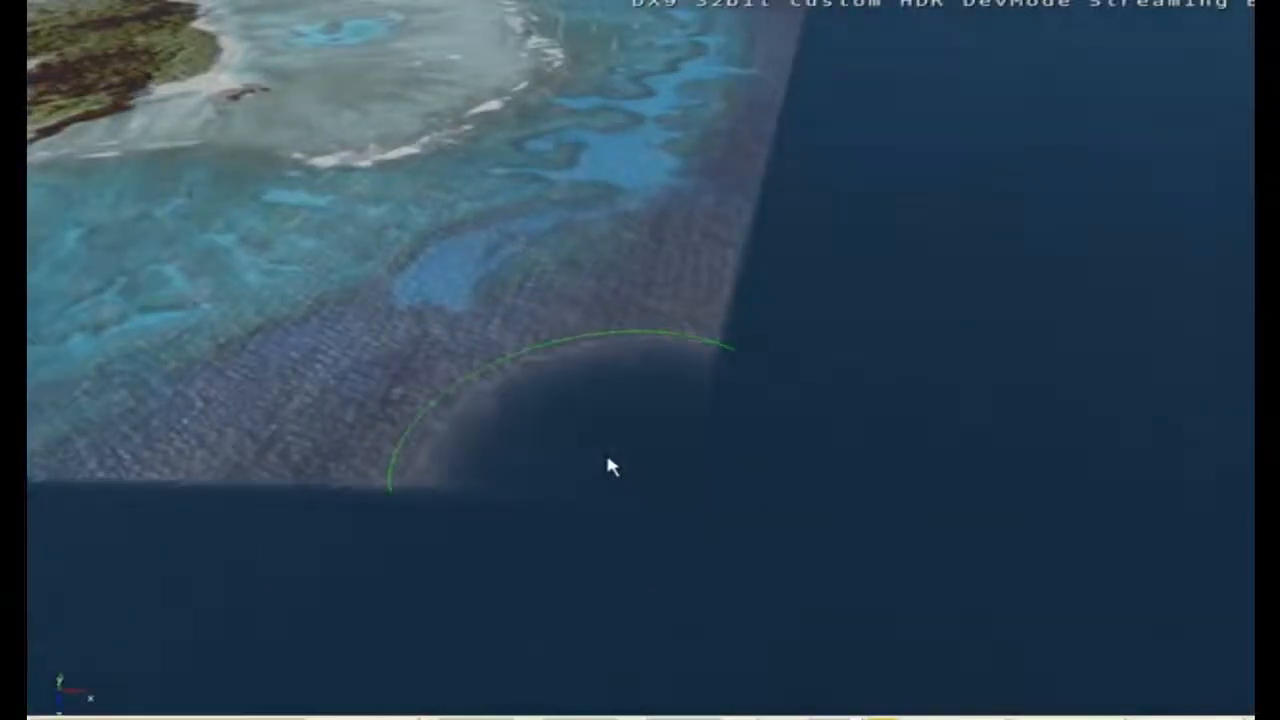
{"action": "left_click_drag", "start_coordinate": [613, 467], "coordinate": [752, 335]}
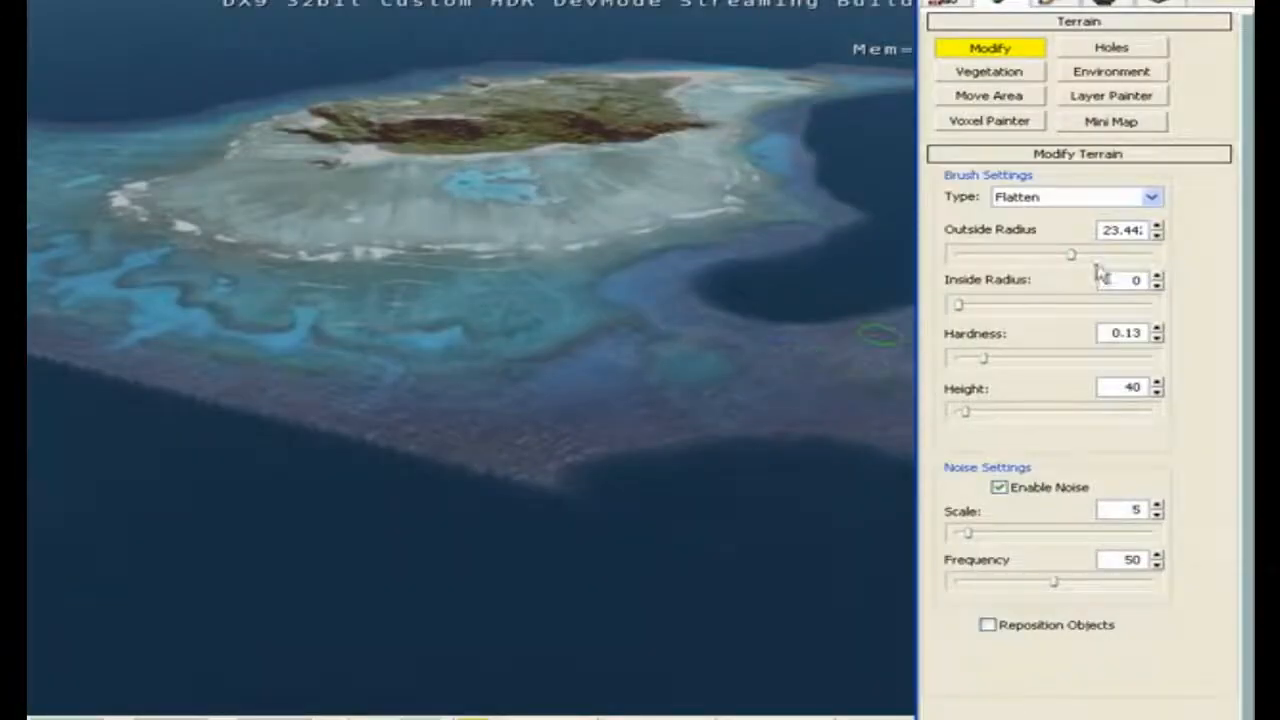
- Enlarge the flatten brush radius and paint a reef lobe out into deep water
{"action": "left_click_drag", "start_coordinate": [1072, 254], "coordinate": [1096, 254]}
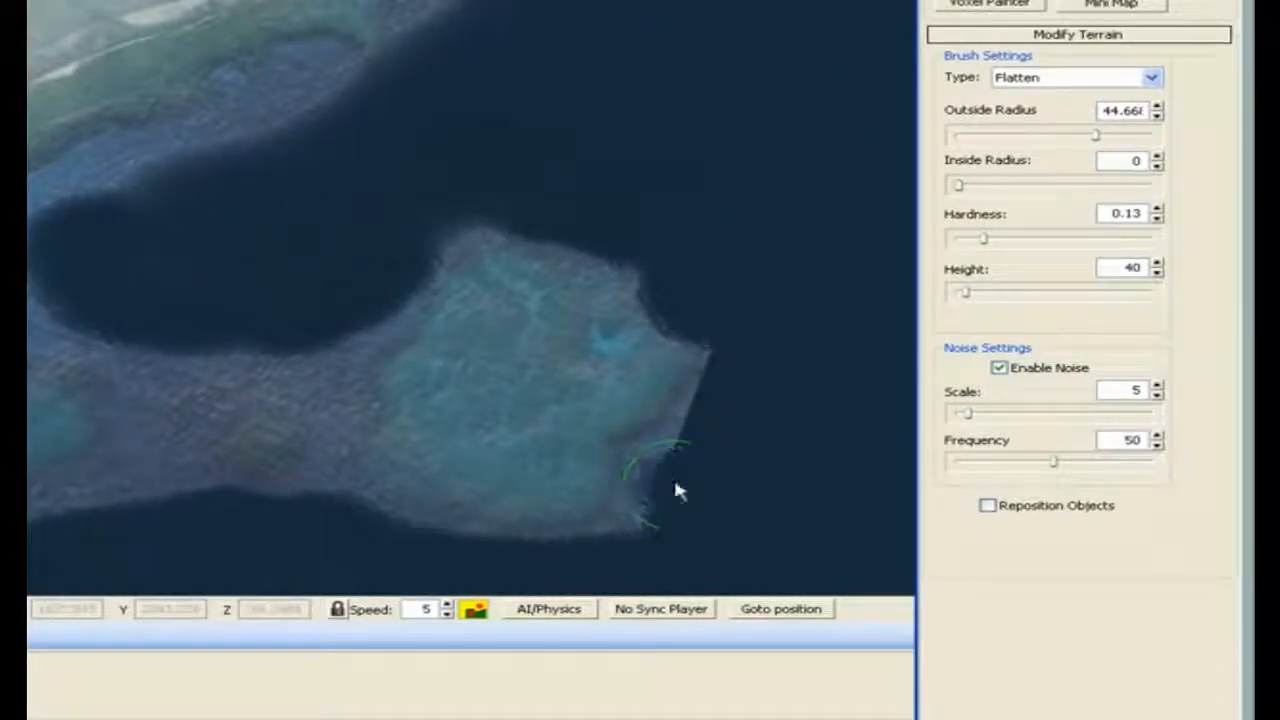
{"action": "left_click_drag", "start_coordinate": [985, 238], "coordinate": [1058, 238]}
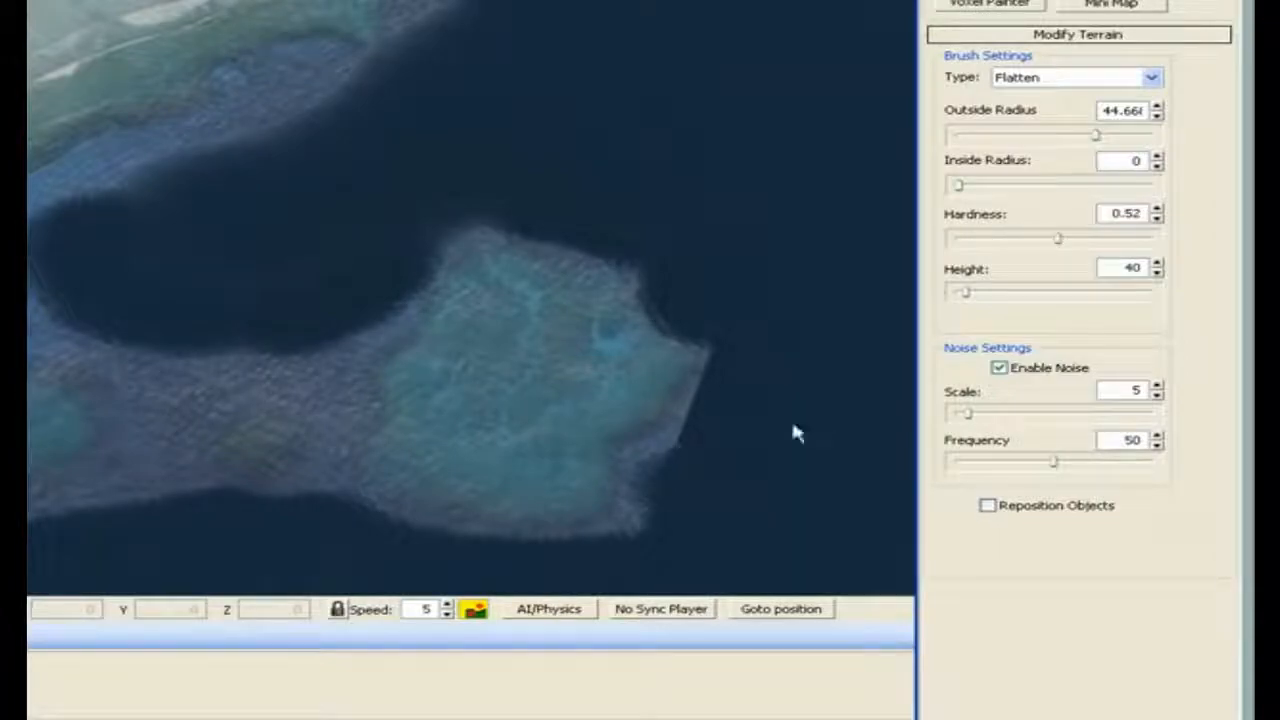
{"action": "mouse_move", "coordinate": [700, 453]}
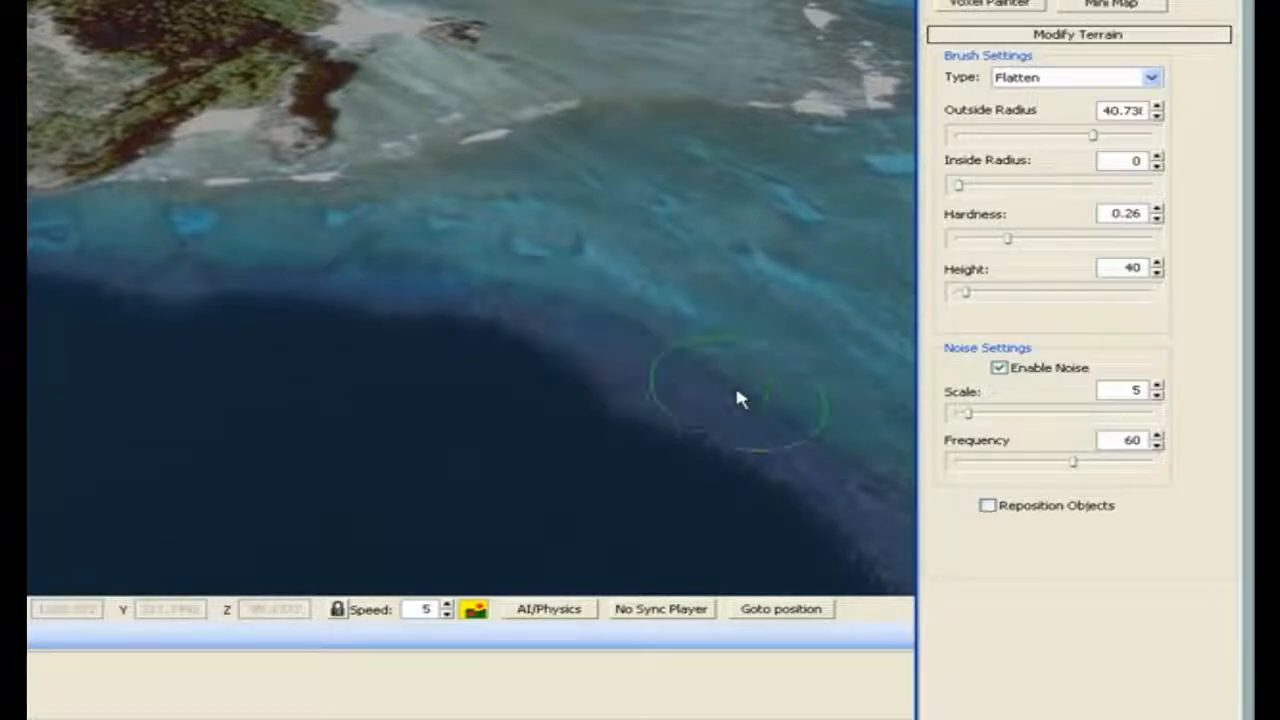
- Lower the flatten brush hardness and select the Frequency value to change it to 60
{"action": "left_click_drag", "start_coordinate": [1008, 238], "coordinate": [985, 238]}
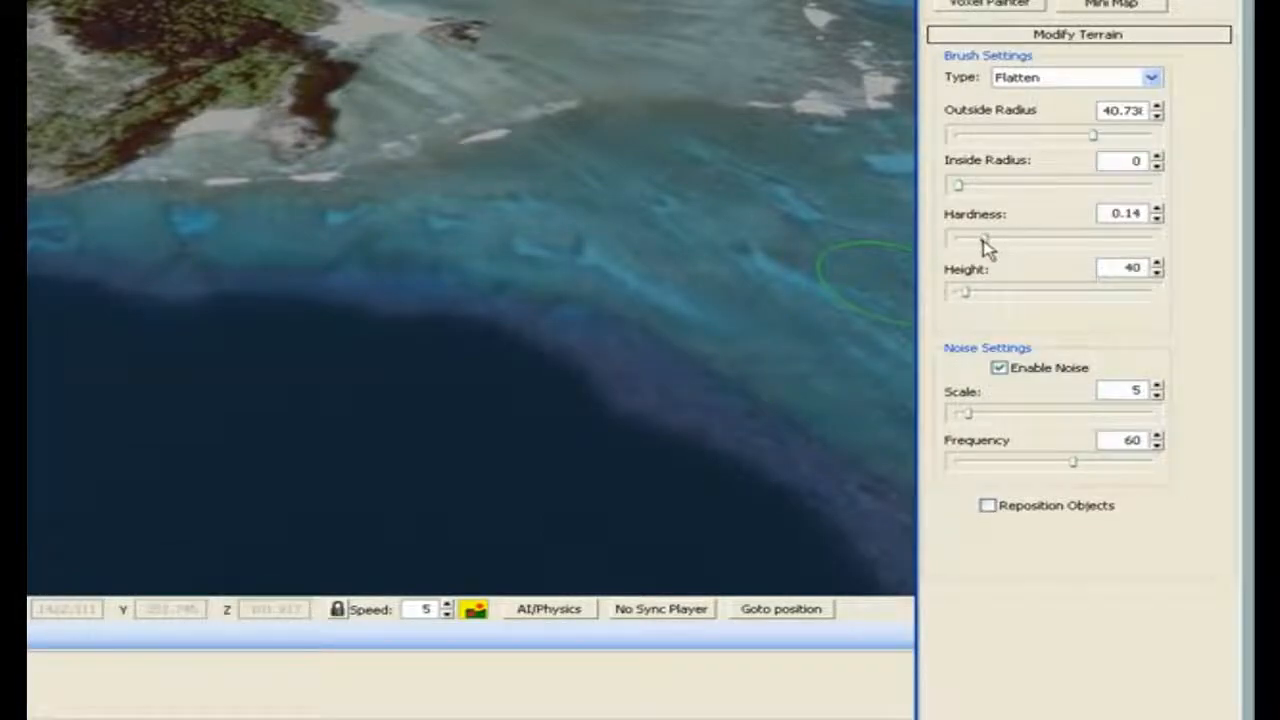
{"action": "triple_click", "coordinate": [1122, 267]}
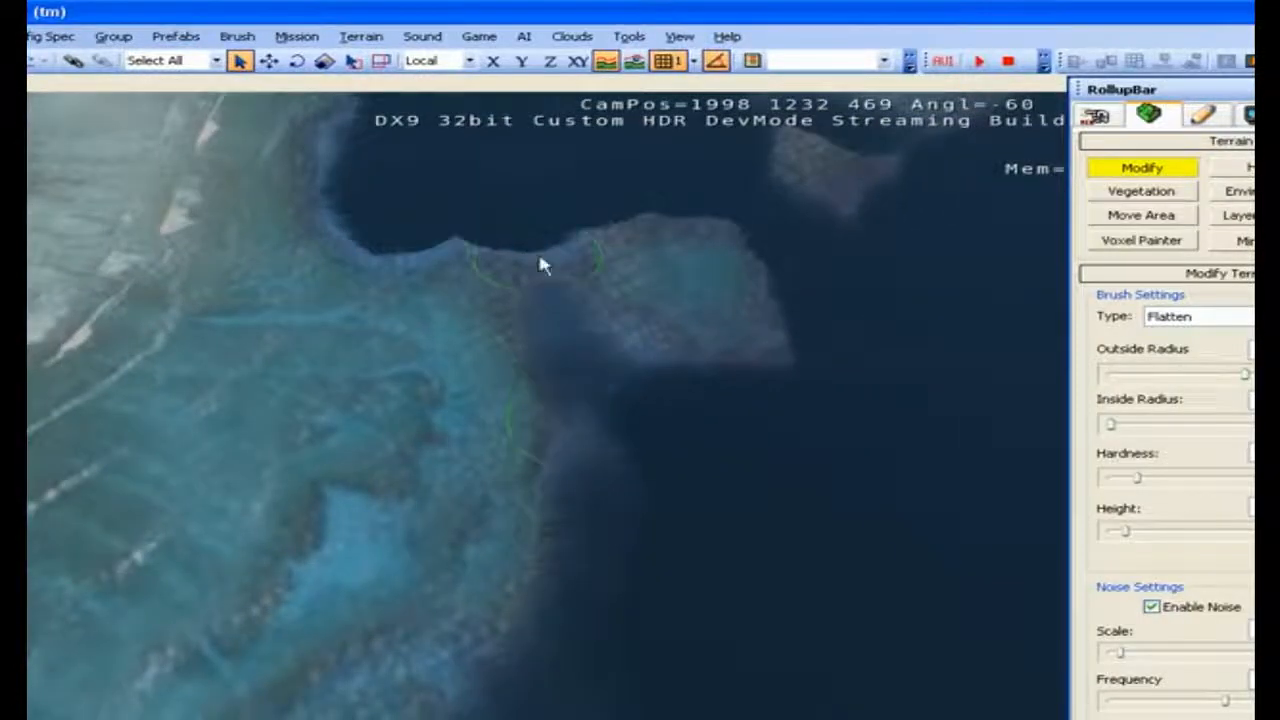
{"action": "mouse_move", "coordinate": [775, 327]}
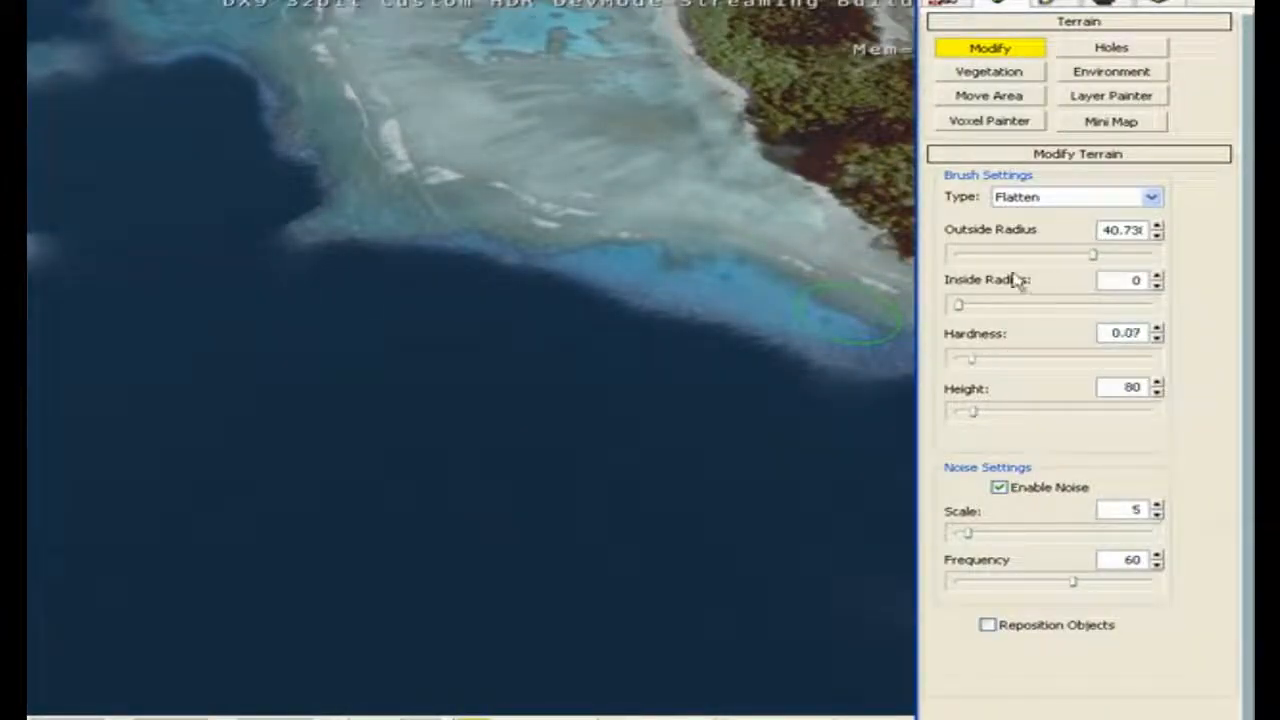
- Paint height-80 flatten strokes along the coastline to form a gentle beach
{"action": "left_click_drag", "start_coordinate": [1093, 254], "coordinate": [1128, 254]}
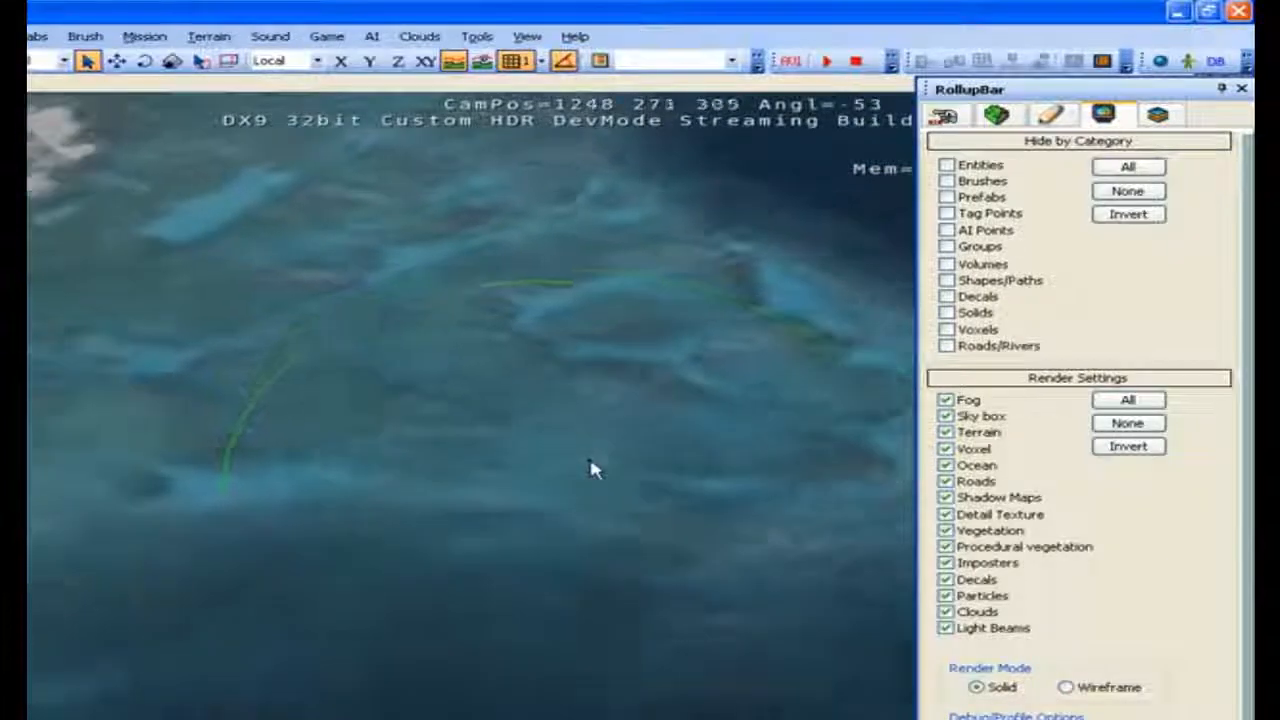
- Uncheck Ocean in the Display tab's Render Settings to view the seabed
{"action": "left_click", "coordinate": [995, 114]}
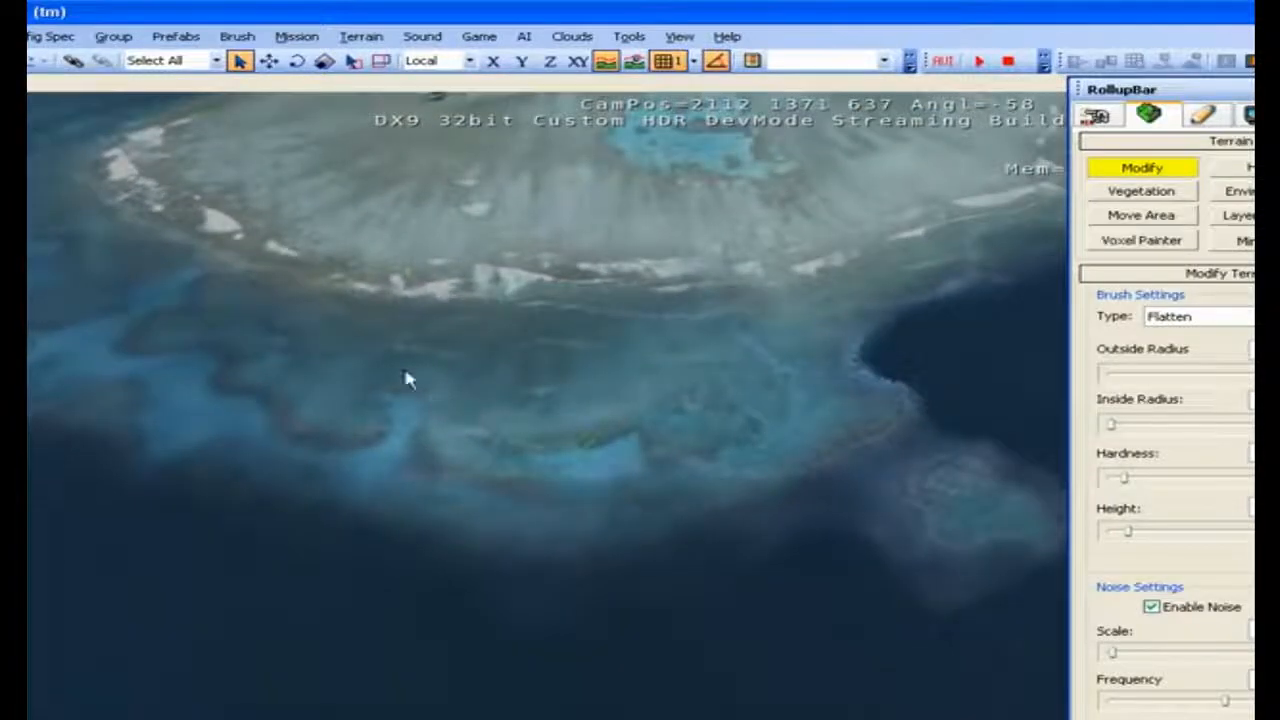
{"action": "mouse_move", "coordinate": [744, 387]}
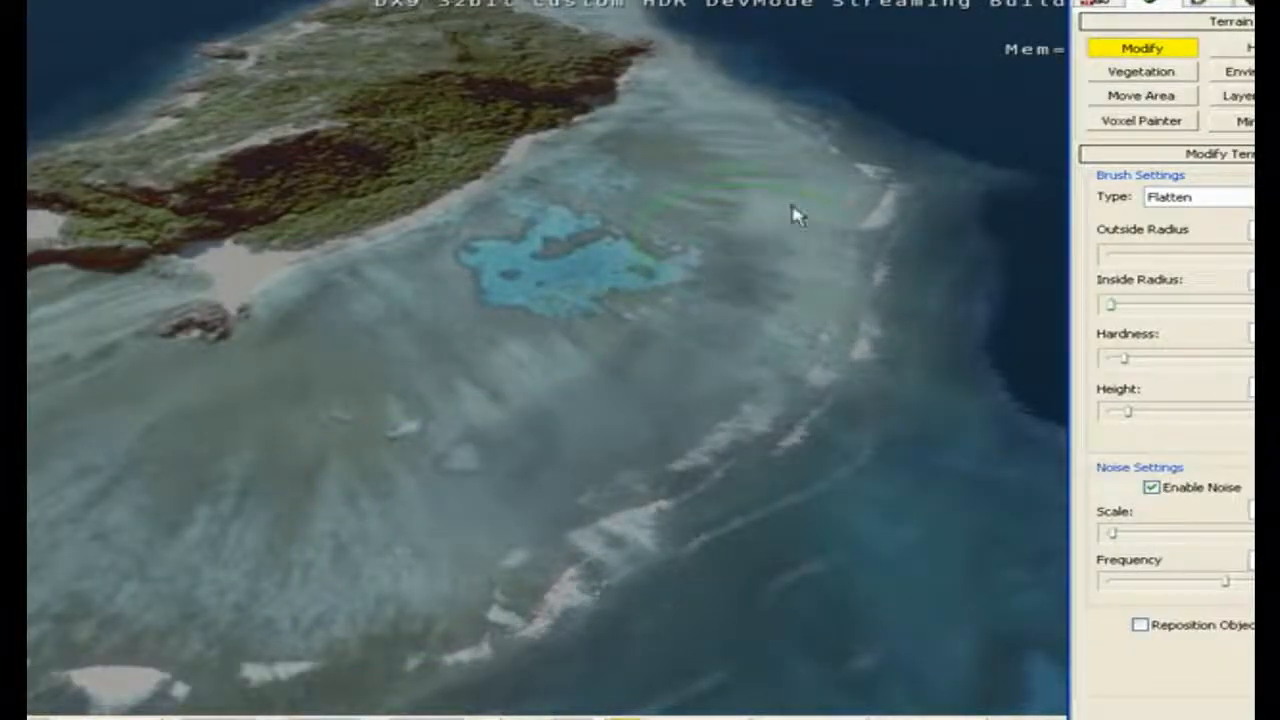
{"action": "mouse_move", "coordinate": [670, 460]}
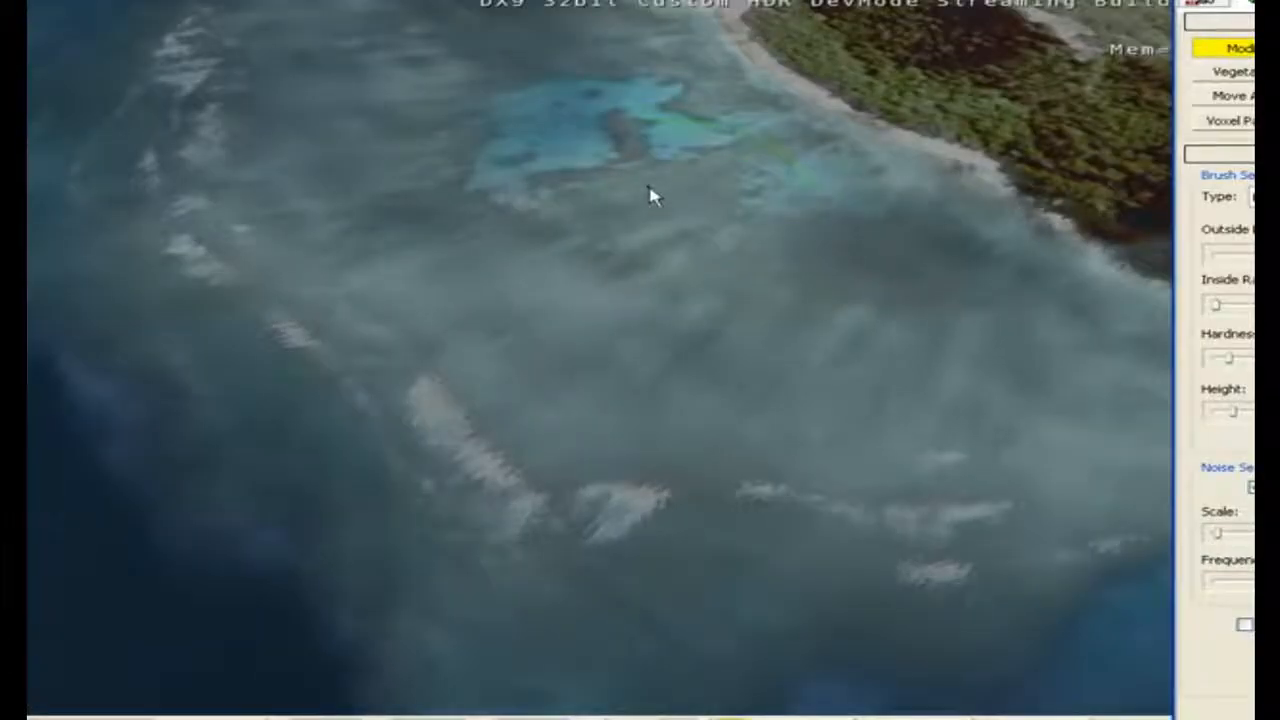
- Paint flatten strokes over the shallow water beside the forested coast
{"action": "left_click_drag", "start_coordinate": [650, 195], "coordinate": [785, 508]}
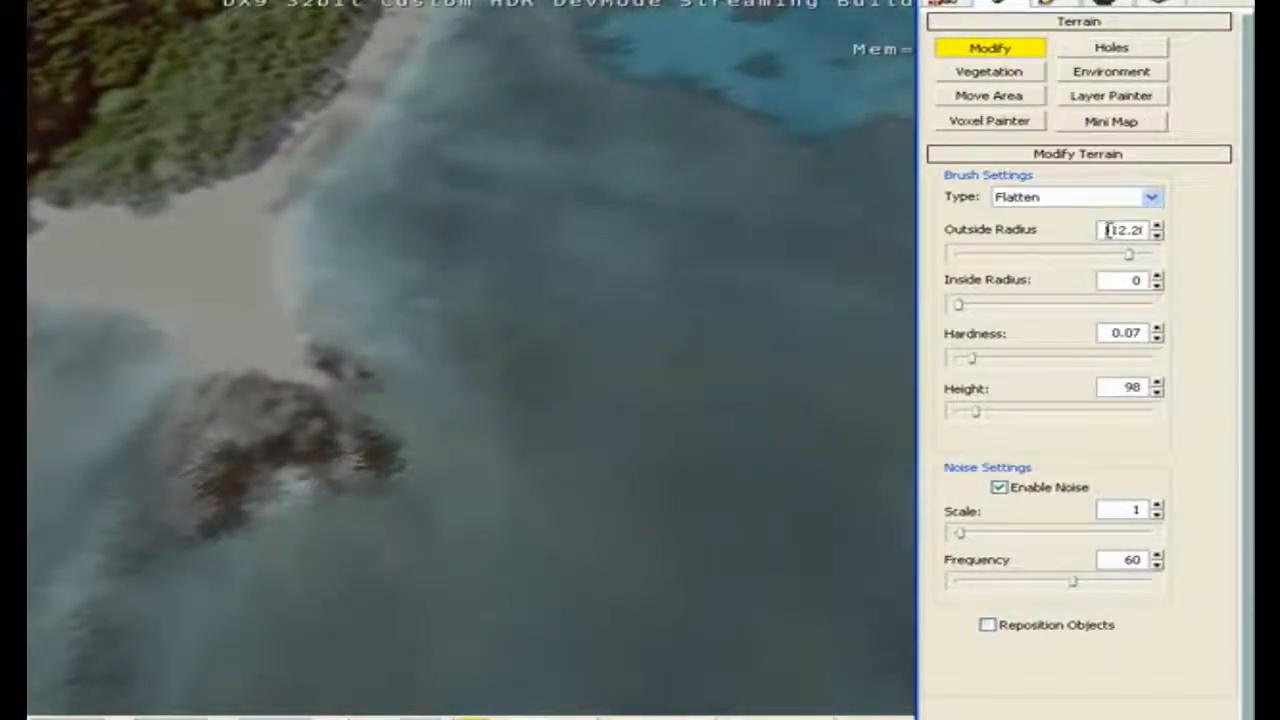
- Set the flatten height to 100.5 and shrink the outside radius to about 4.5
{"action": "triple_click", "coordinate": [1125, 388]}
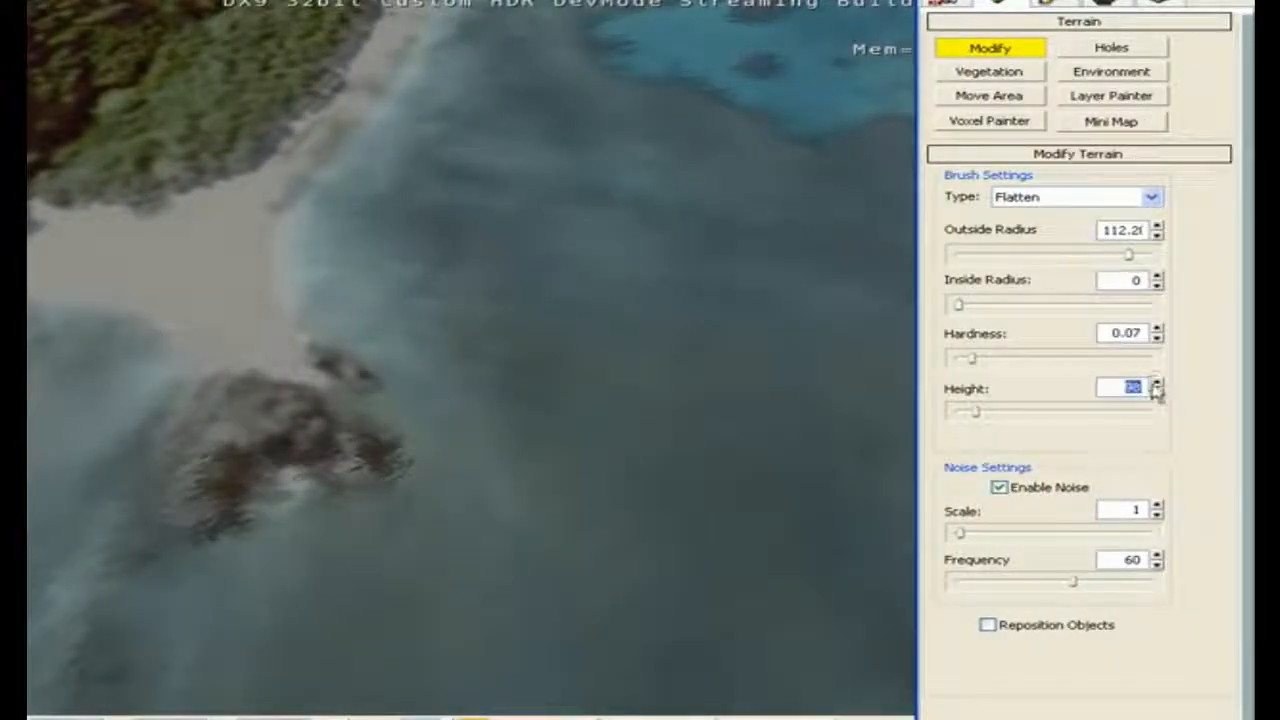
{"action": "left_click", "coordinate": [1158, 393]}
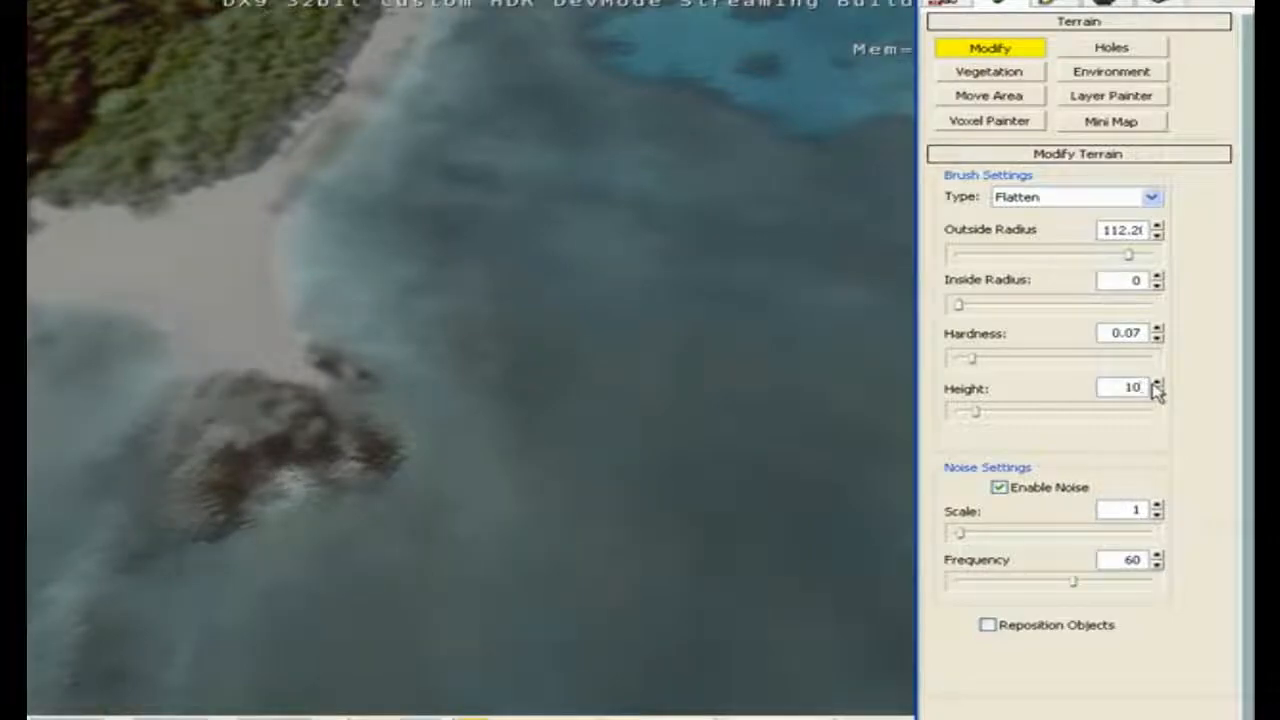
{"action": "left_click", "coordinate": [1158, 383]}
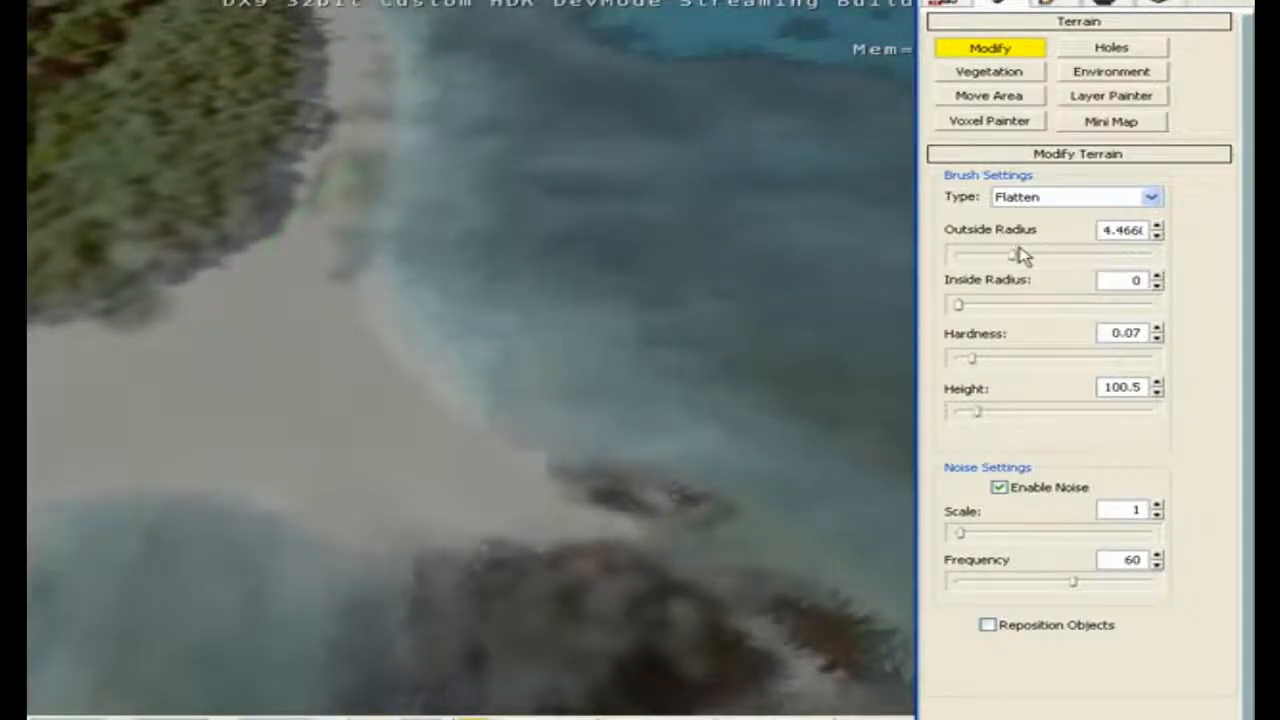
{"action": "left_click_drag", "start_coordinate": [965, 255], "coordinate": [1085, 255]}
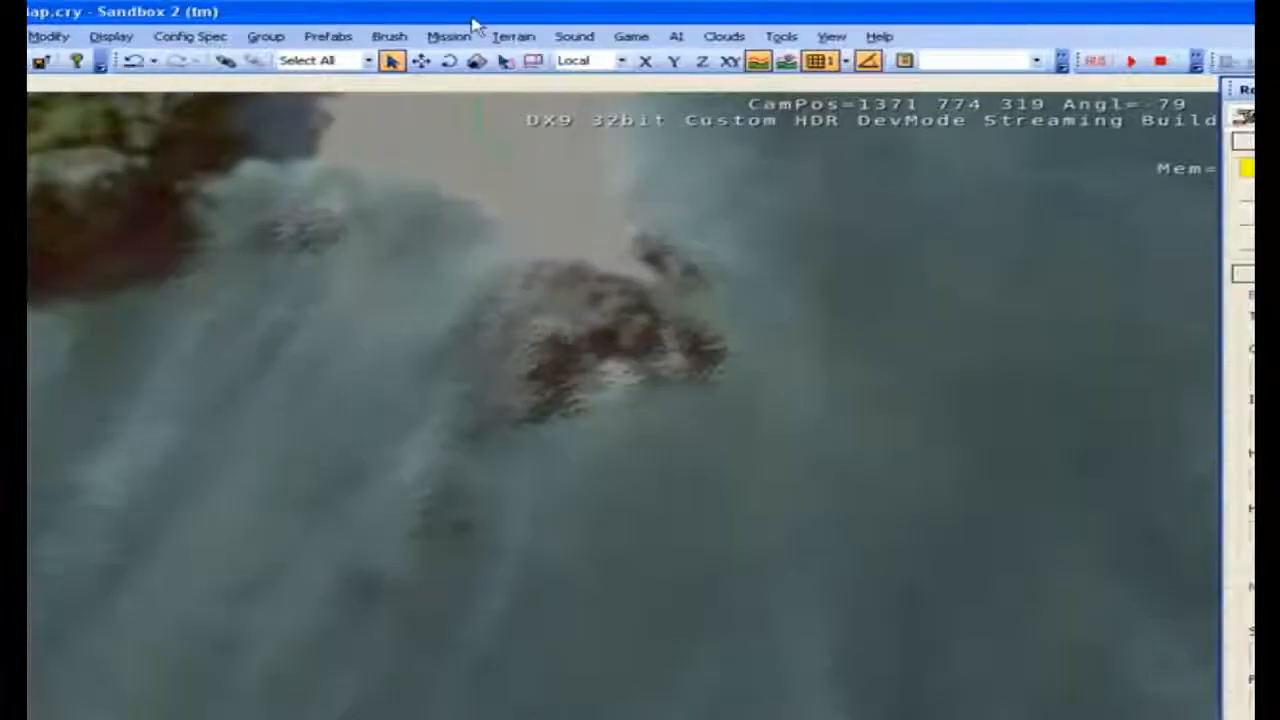
- In the Layer Editor, delete Default, add layer dafds, and open Edit Surface Types
{"action": "left_click", "coordinate": [512, 36]}
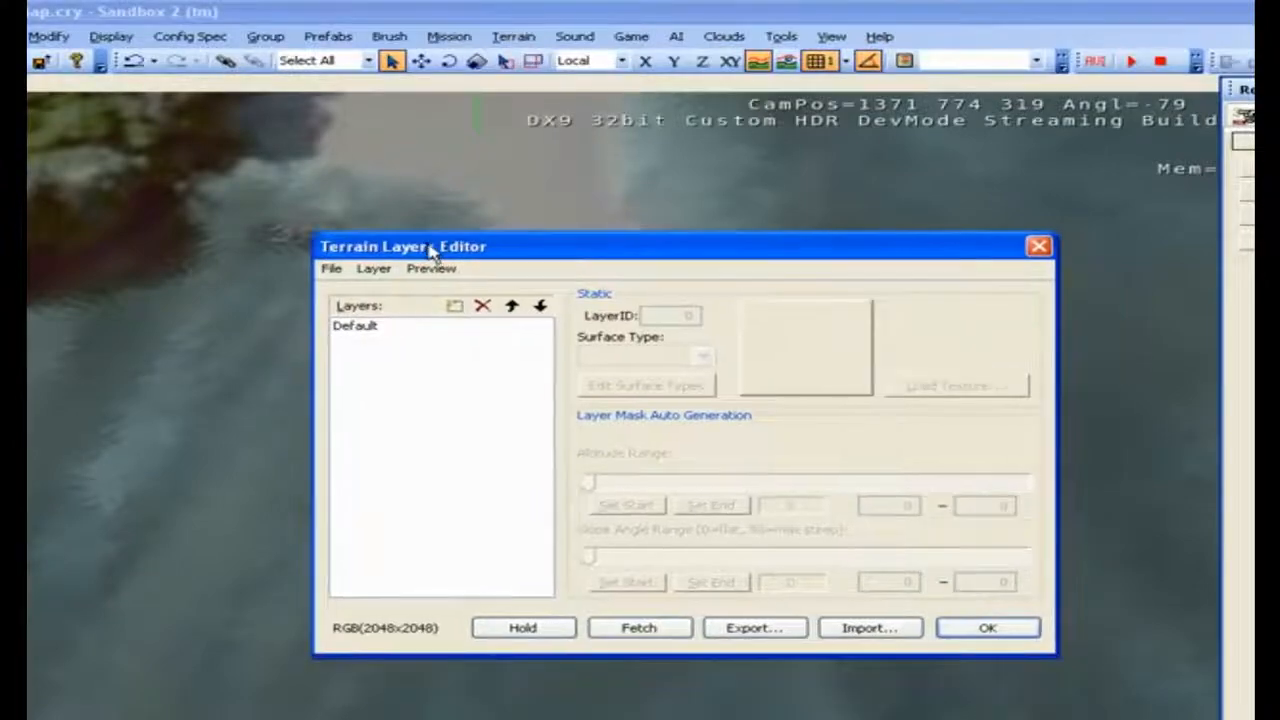
{"action": "left_click", "coordinate": [355, 325]}
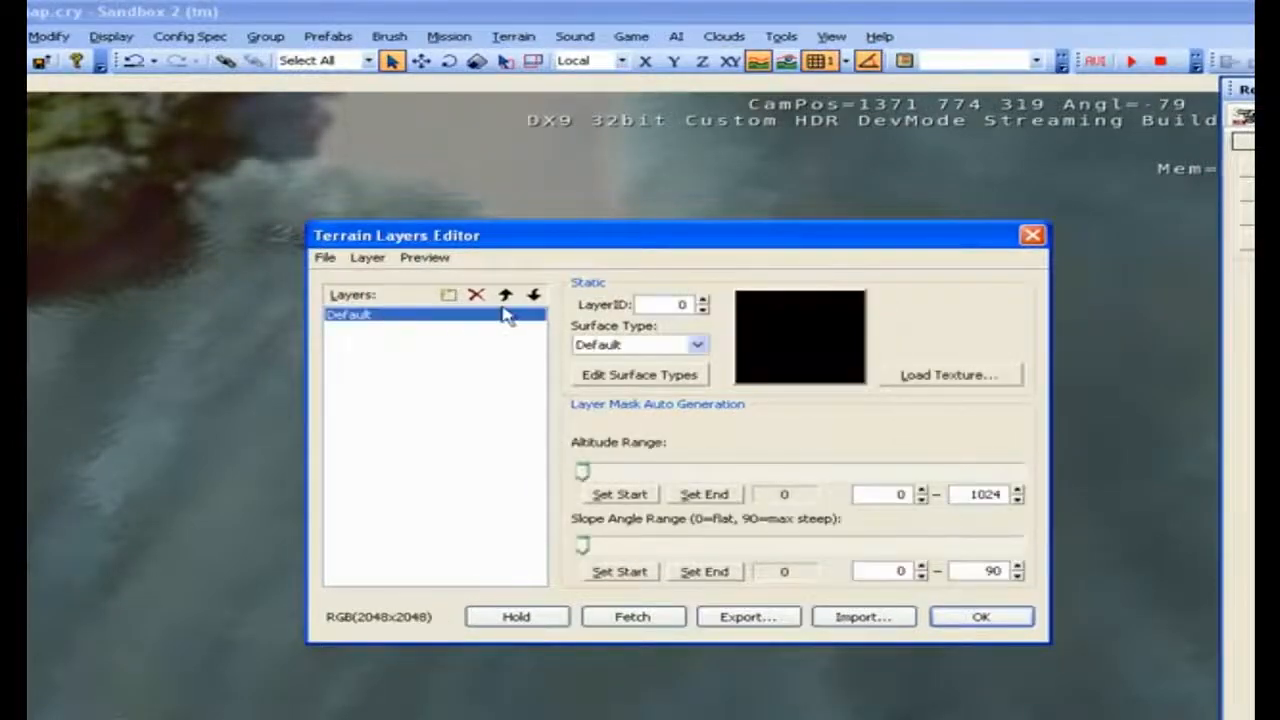
{"action": "left_click", "coordinate": [476, 294]}
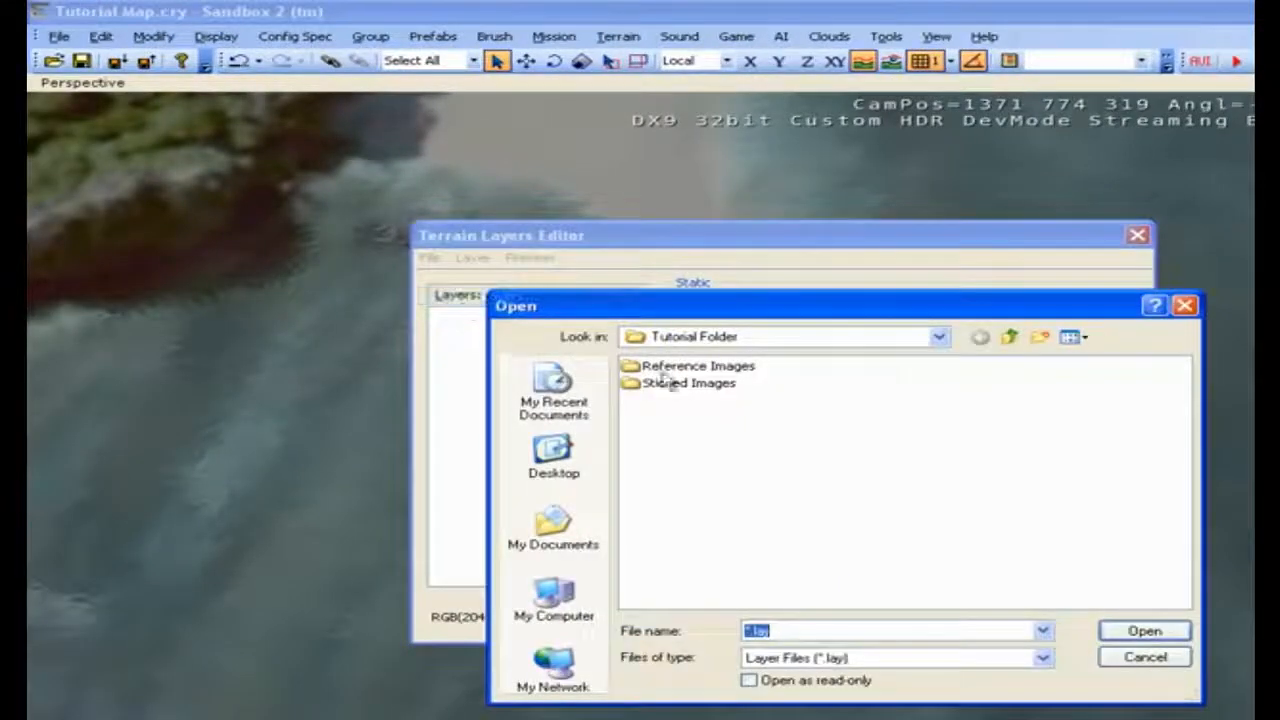
{"action": "left_click", "coordinate": [1144, 657]}
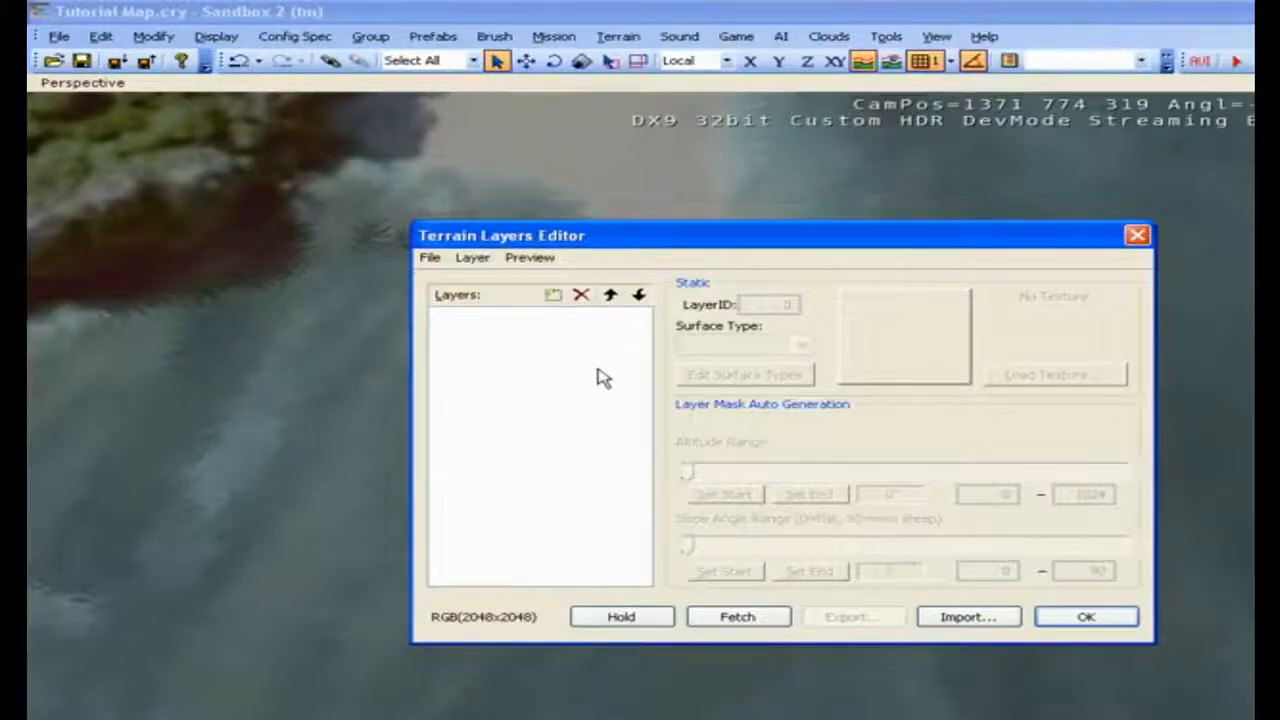
{"action": "left_click", "coordinate": [553, 294]}
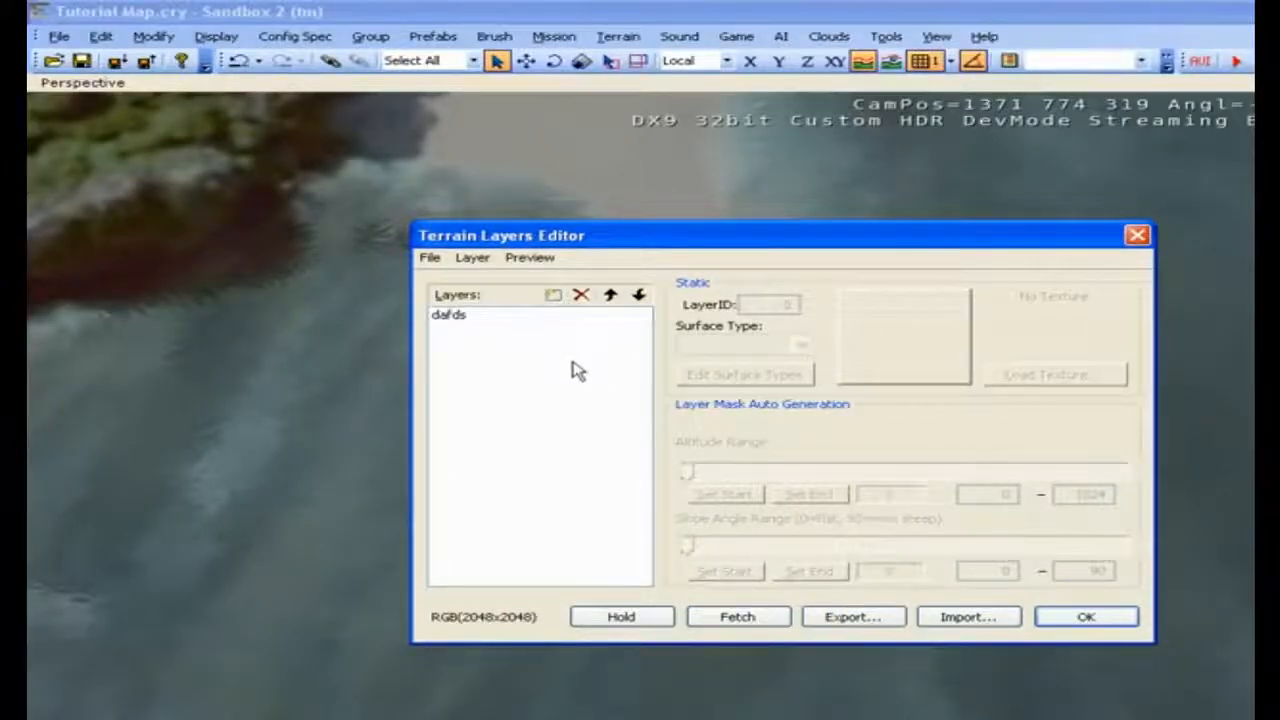
{"action": "left_click", "coordinate": [743, 374]}
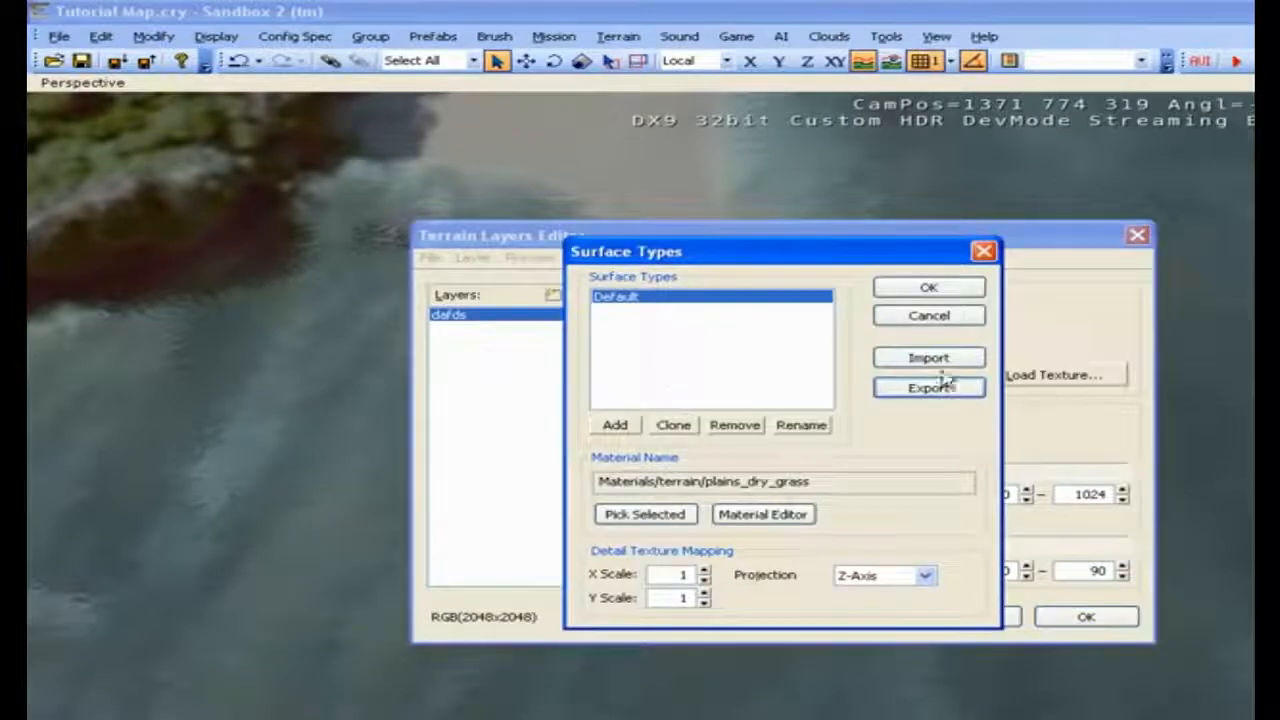
- Import the saved surface types file from Castaway Island > Maps into the terrain
{"action": "left_click", "coordinate": [927, 357]}
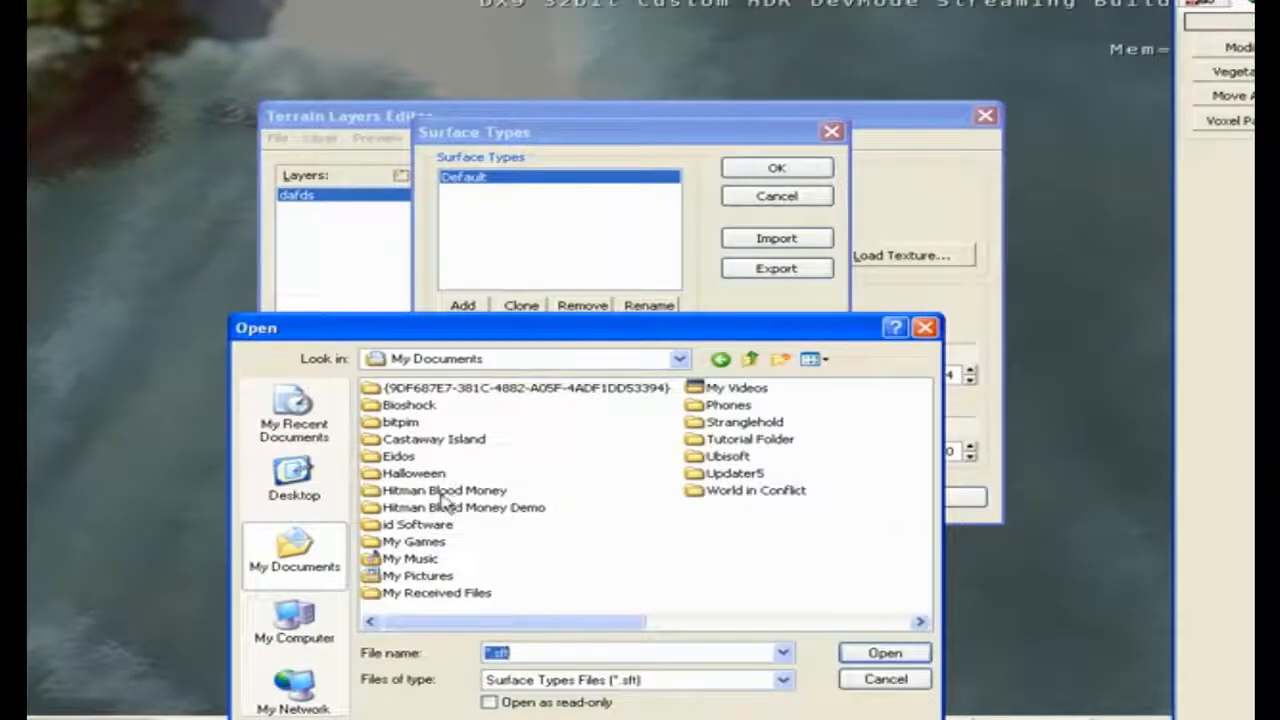
{"action": "double_click", "coordinate": [433, 439]}
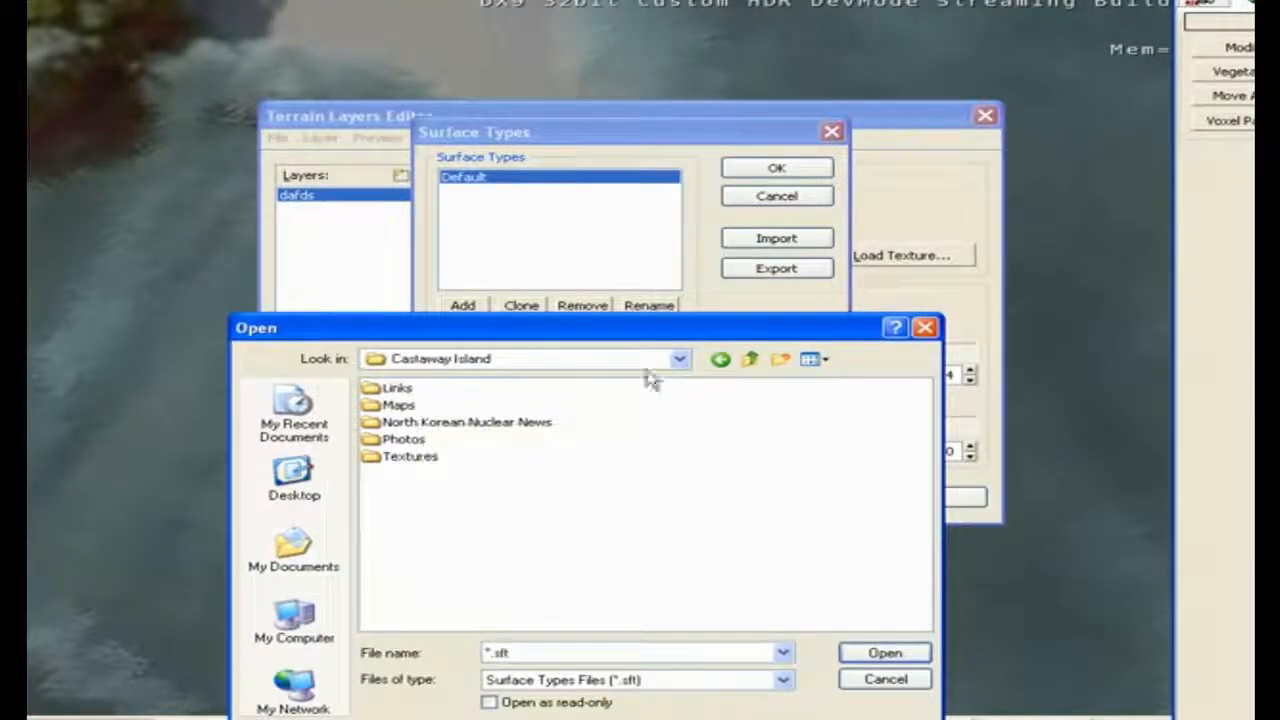
{"action": "mouse_move", "coordinate": [405, 420]}
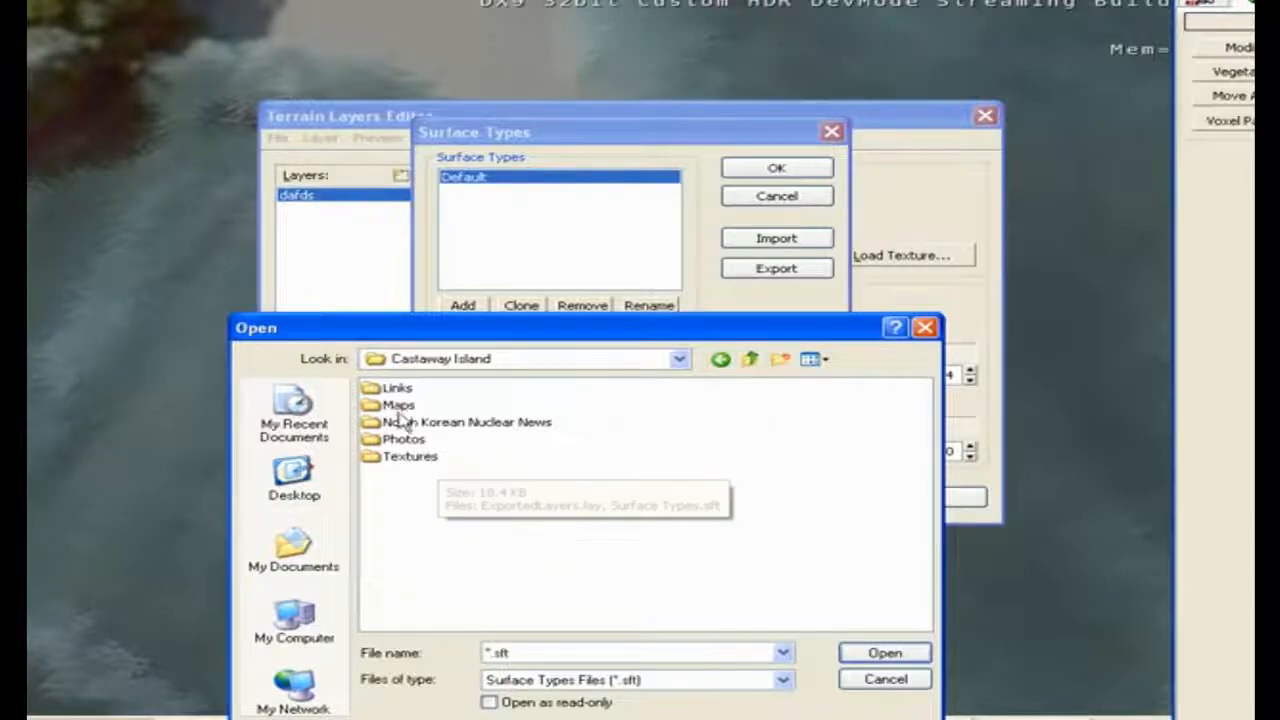
{"action": "left_click", "coordinate": [883, 652]}
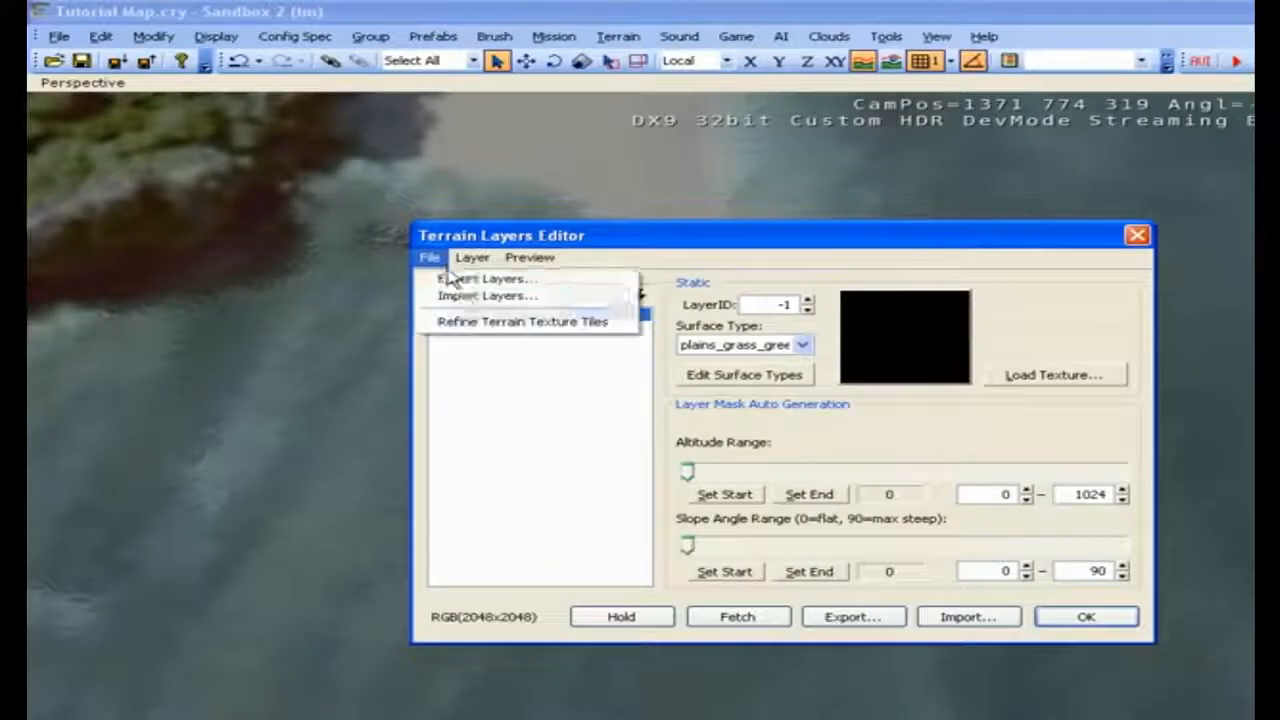
{"action": "mouse_move", "coordinate": [488, 296]}
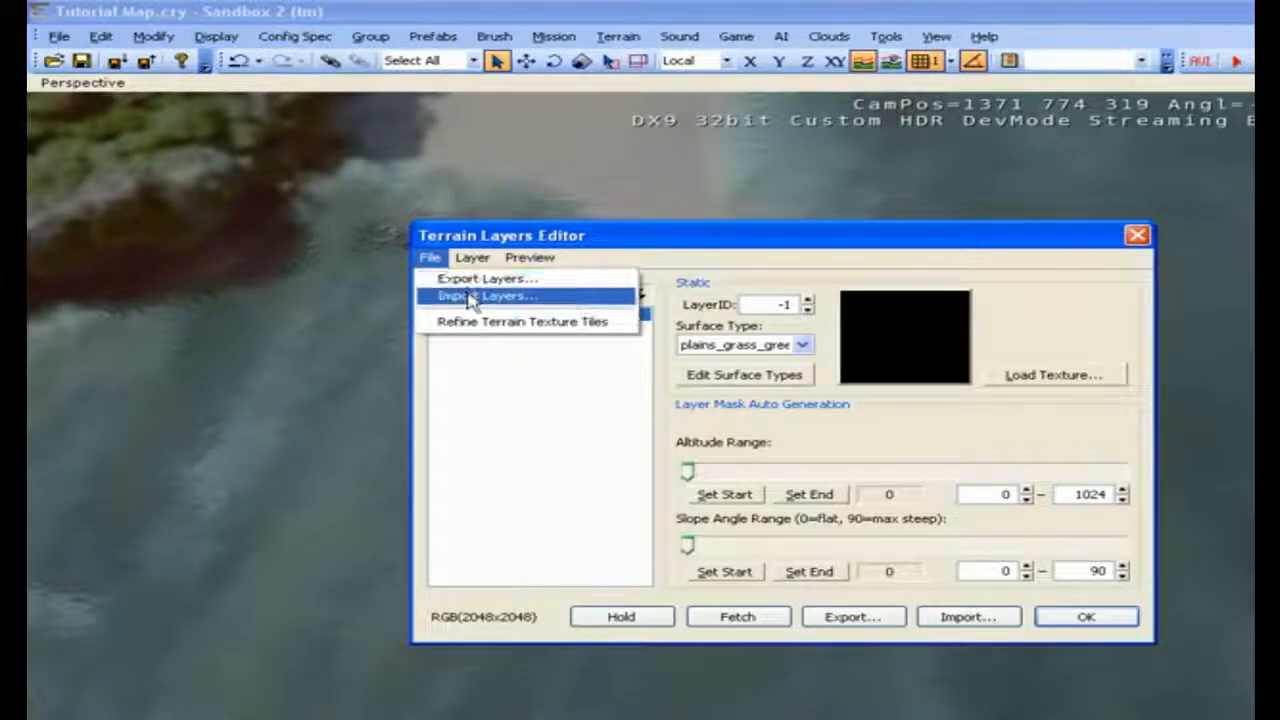
- Import the saved terrain layers file, from beach_sand_dry to cliff_grey, and reopen the Modify brush
{"action": "left_click", "coordinate": [483, 296]}
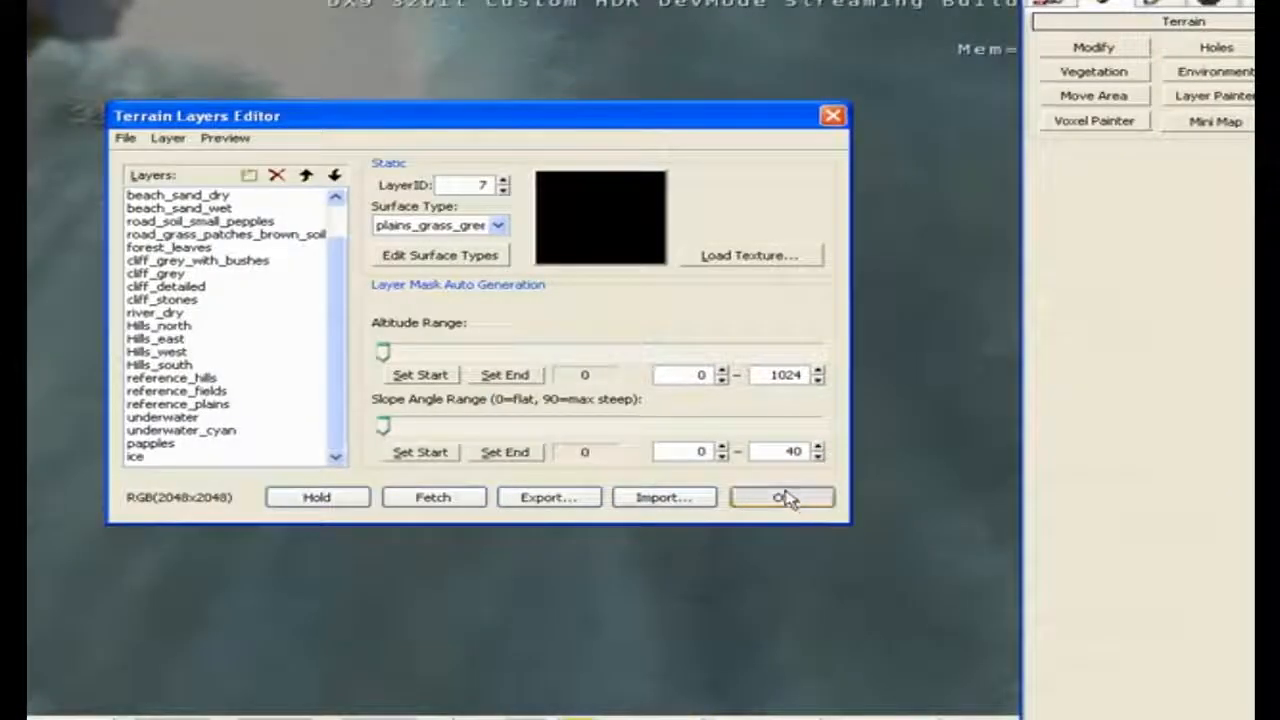
{"action": "left_click", "coordinate": [782, 497]}
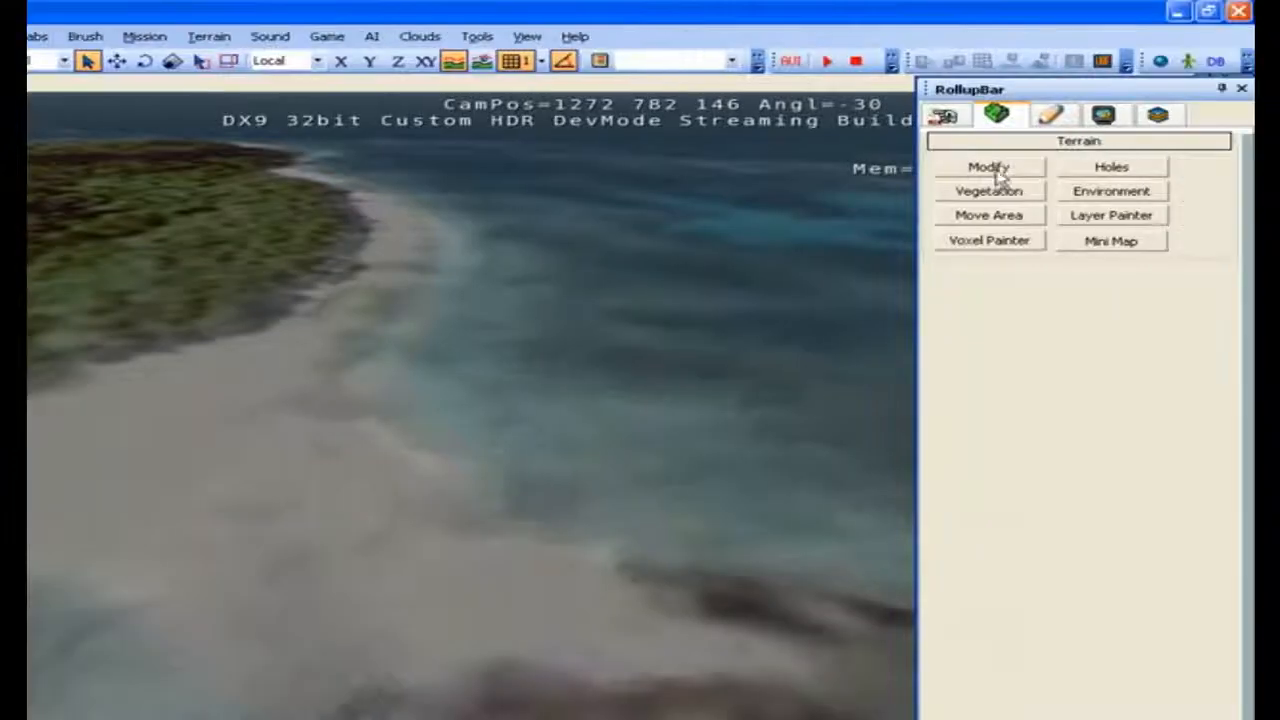
{"action": "left_click", "coordinate": [988, 167]}
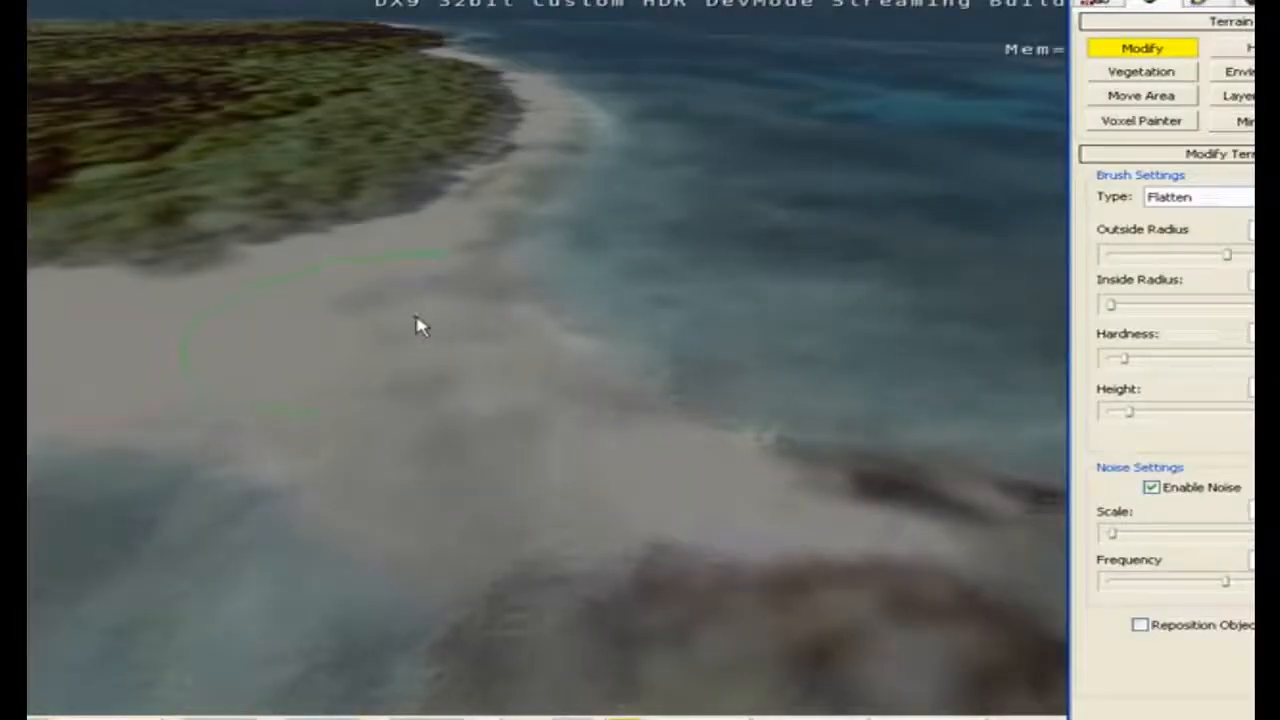